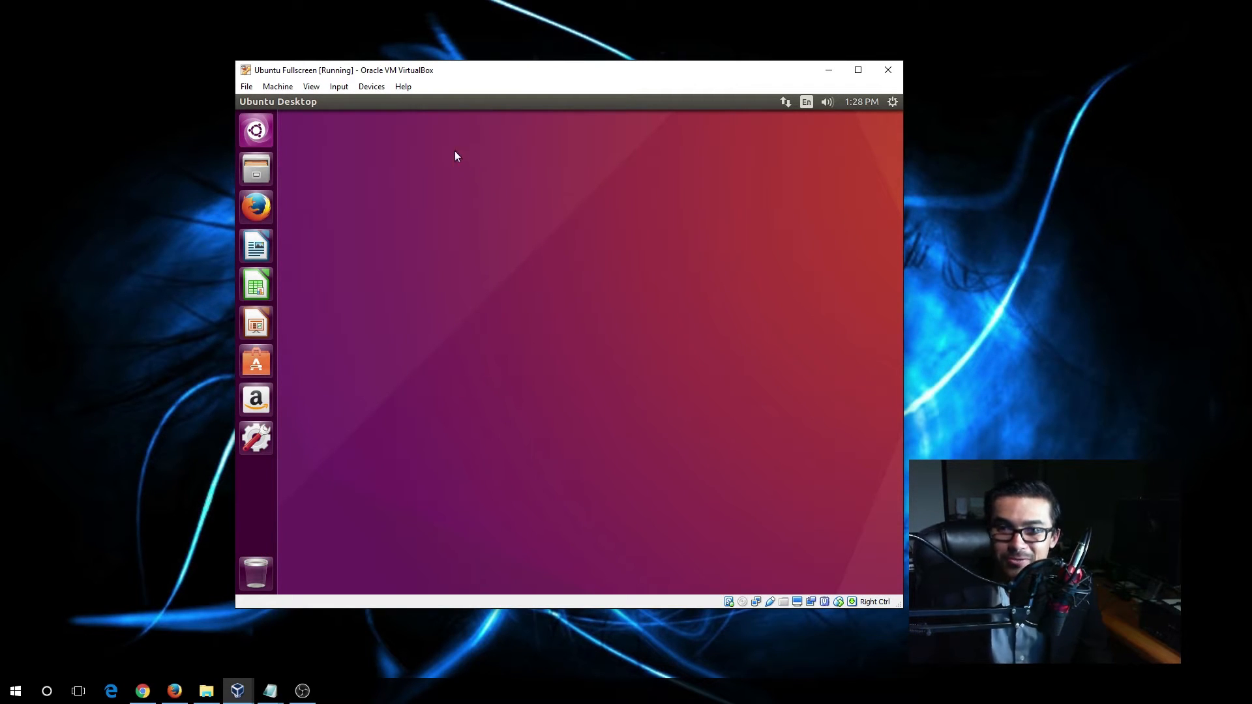
pyautogui.moveTo(502, 165)
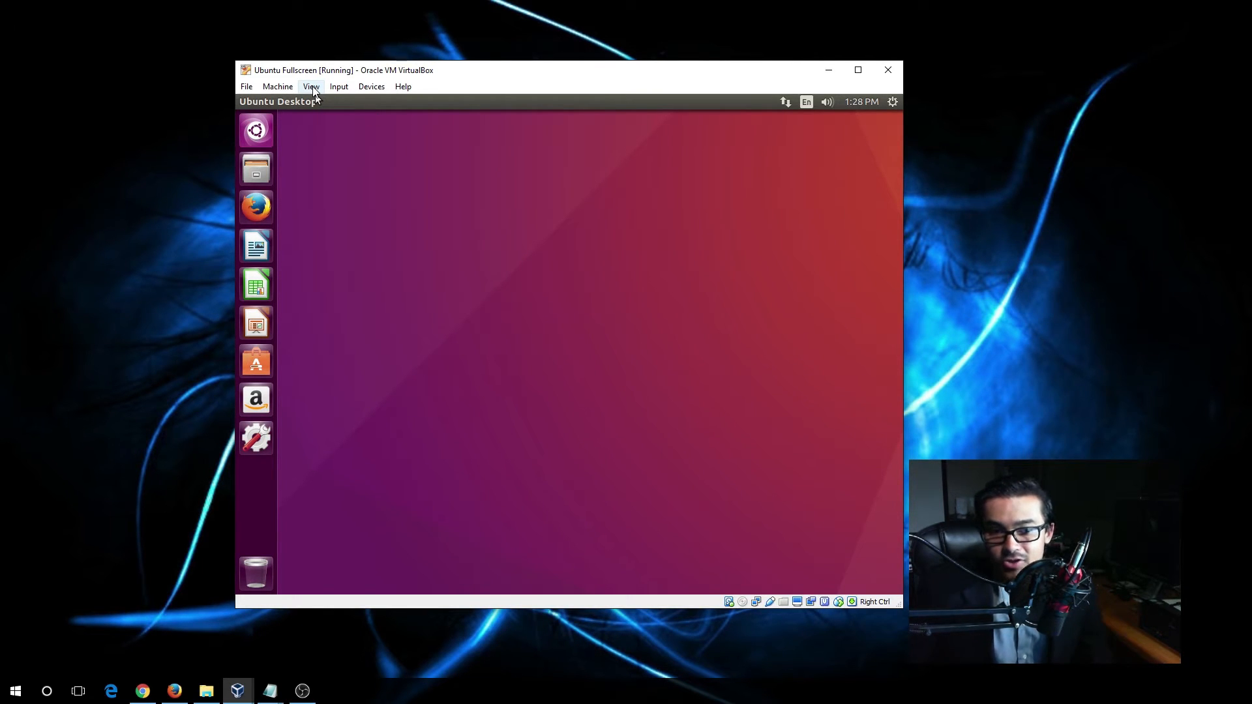
pyautogui.moveTo(306, 78)
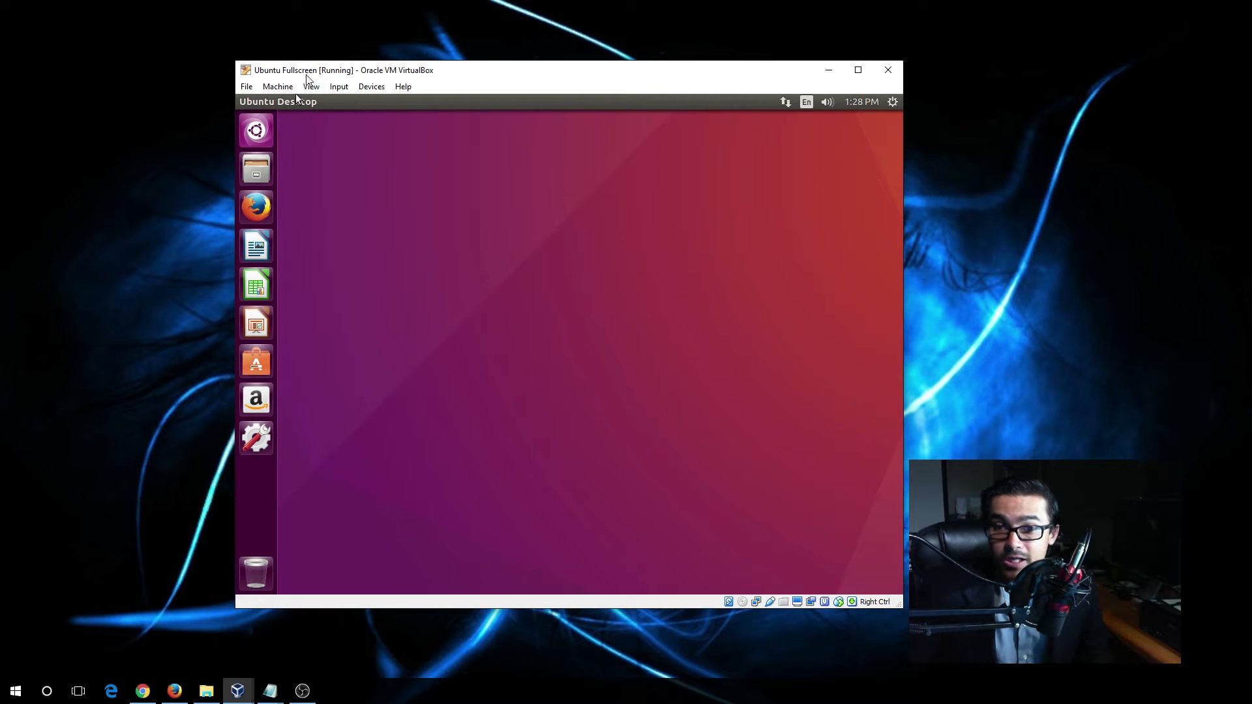
# Step: Switch the Ubuntu VM to full-screen mode from the View menu and confirm Switch
pyautogui.click(312, 86)
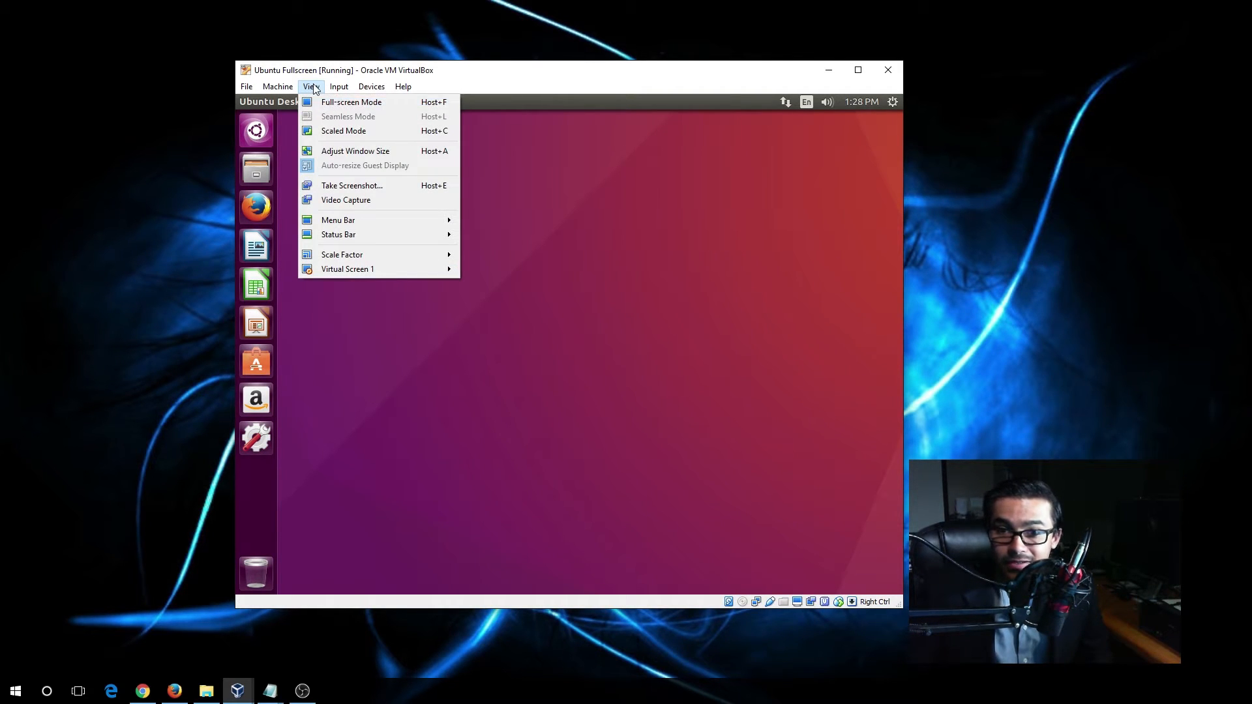
pyautogui.click(351, 102)
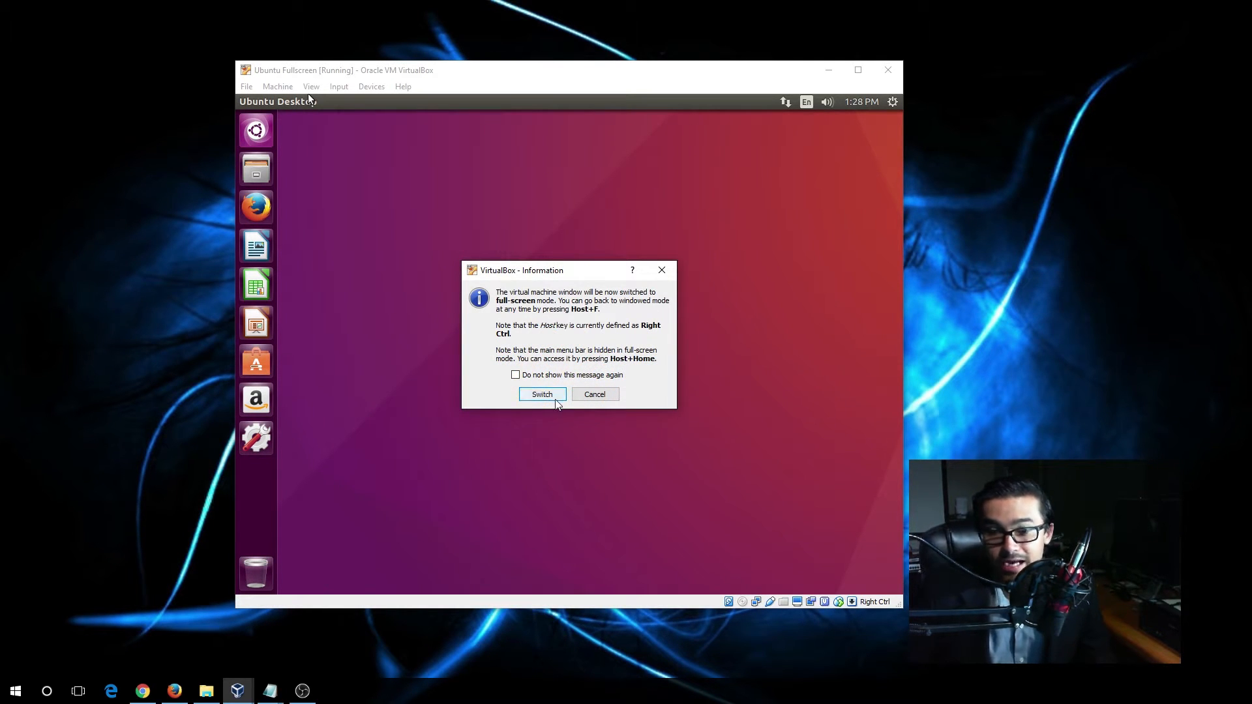
pyautogui.click(541, 394)
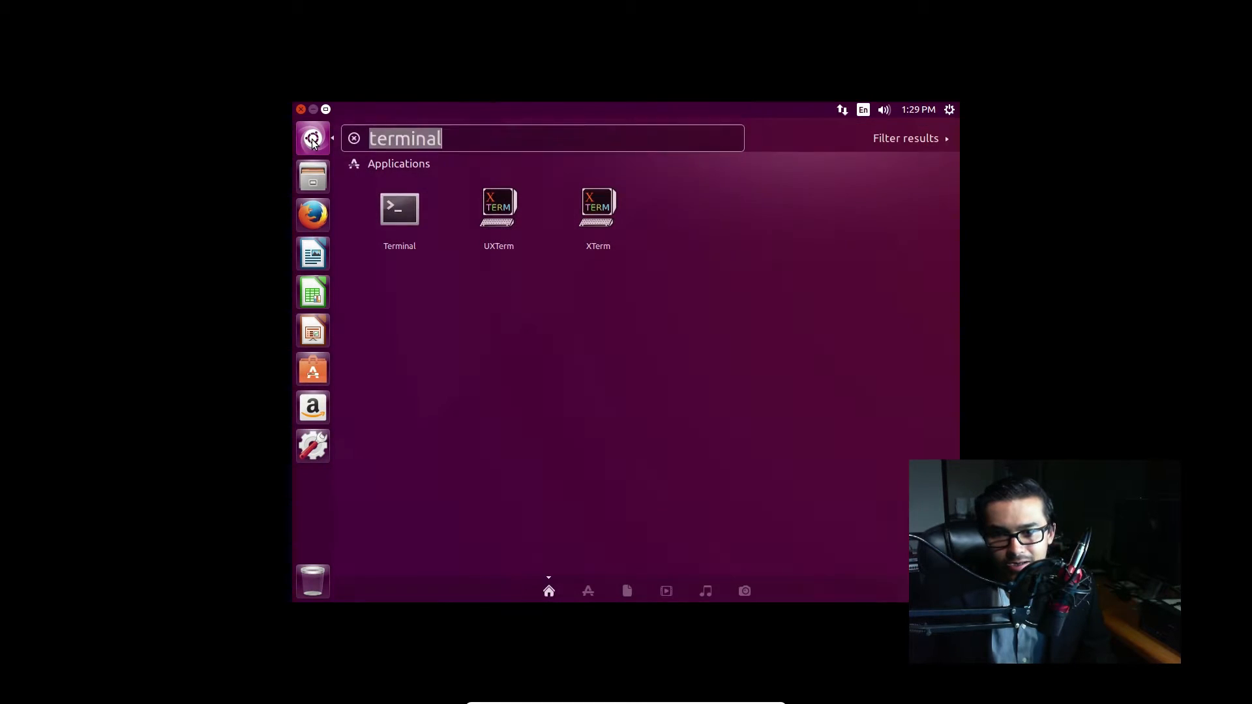
pyautogui.write('disp')
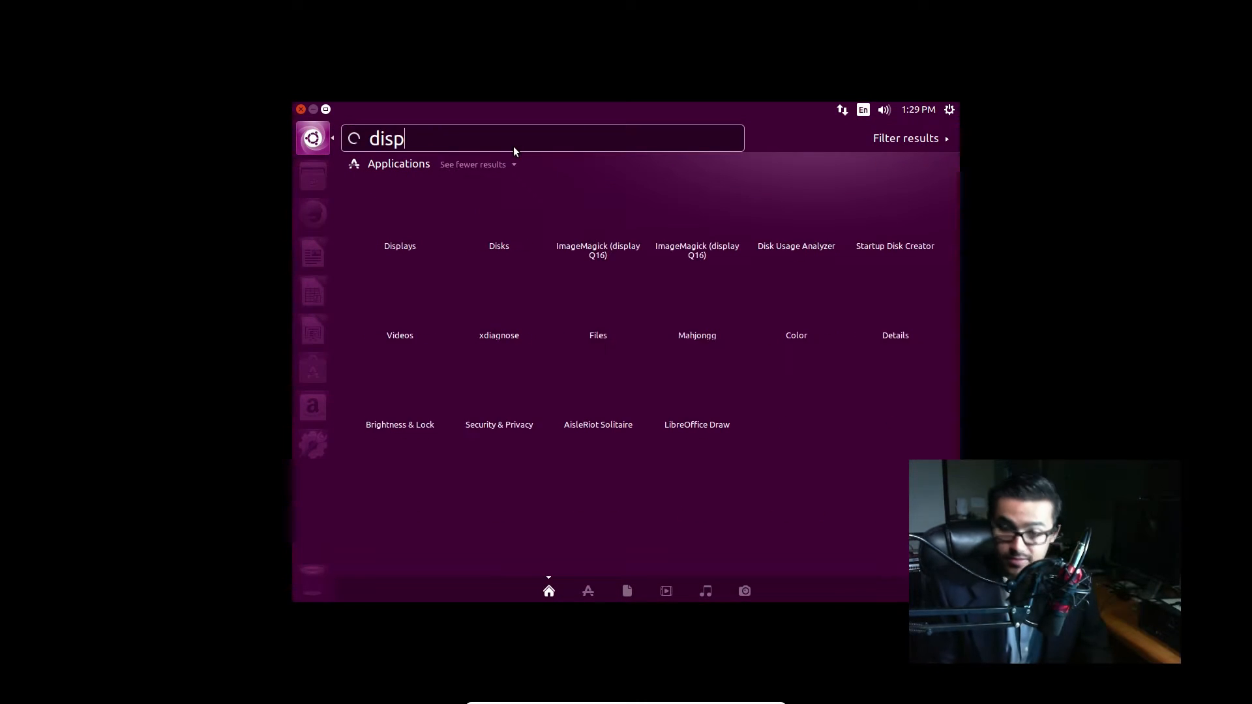
pyautogui.write('lays')
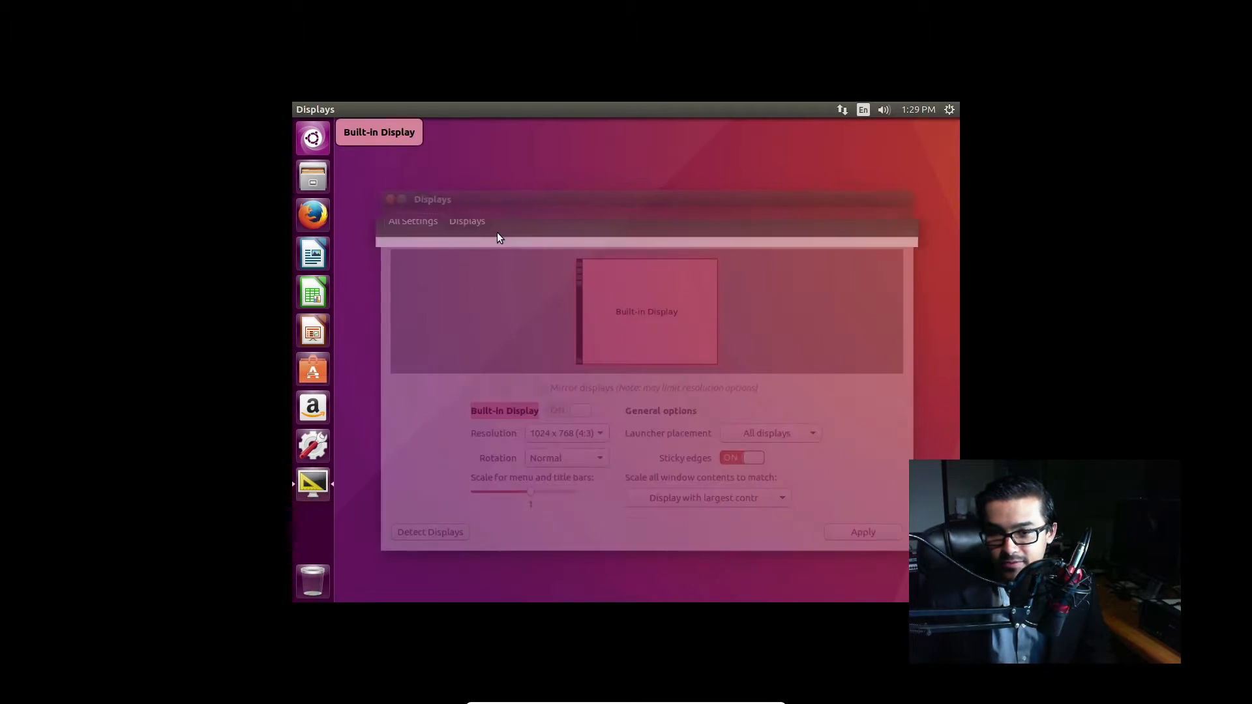
pyautogui.click(563, 434)
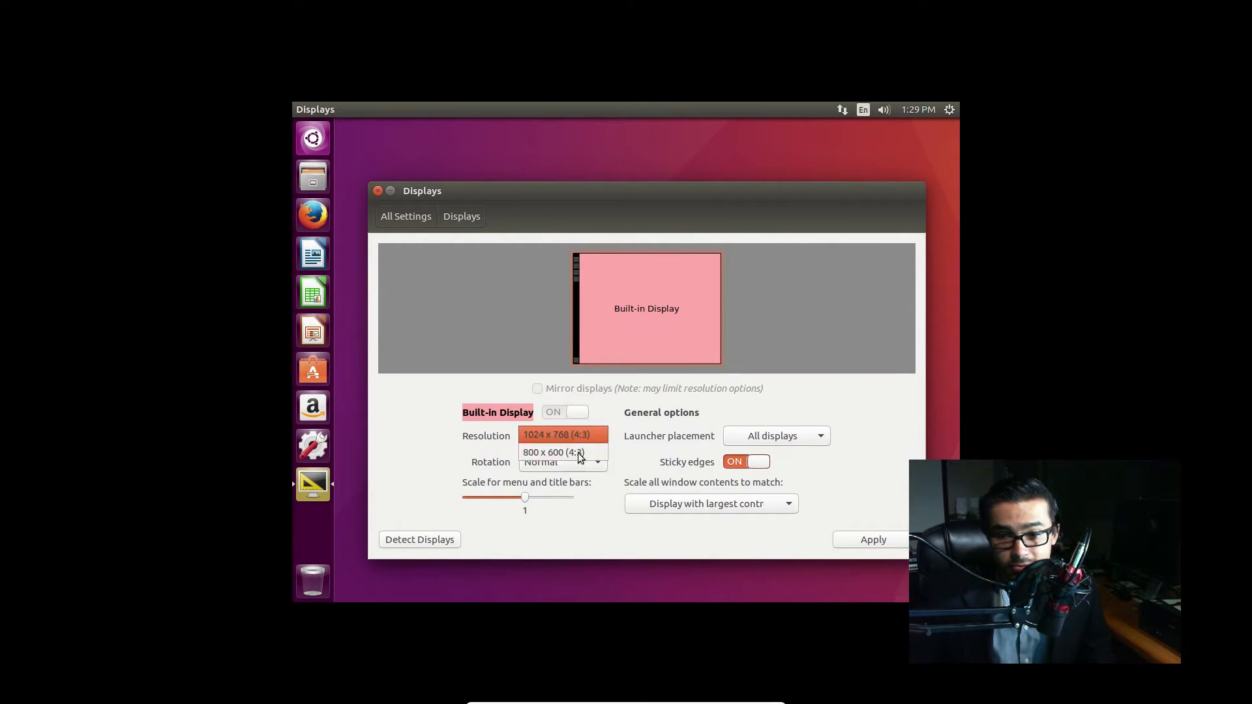
pyautogui.click(563, 435)
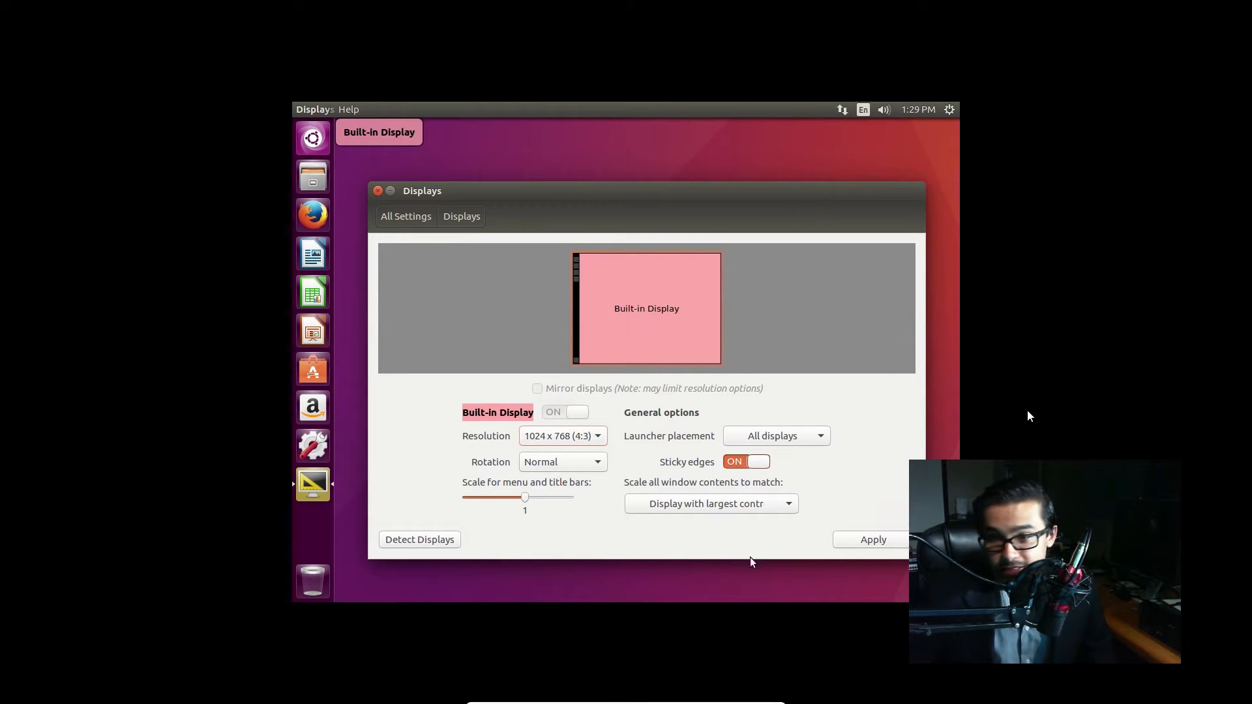
pyautogui.moveTo(483, 6)
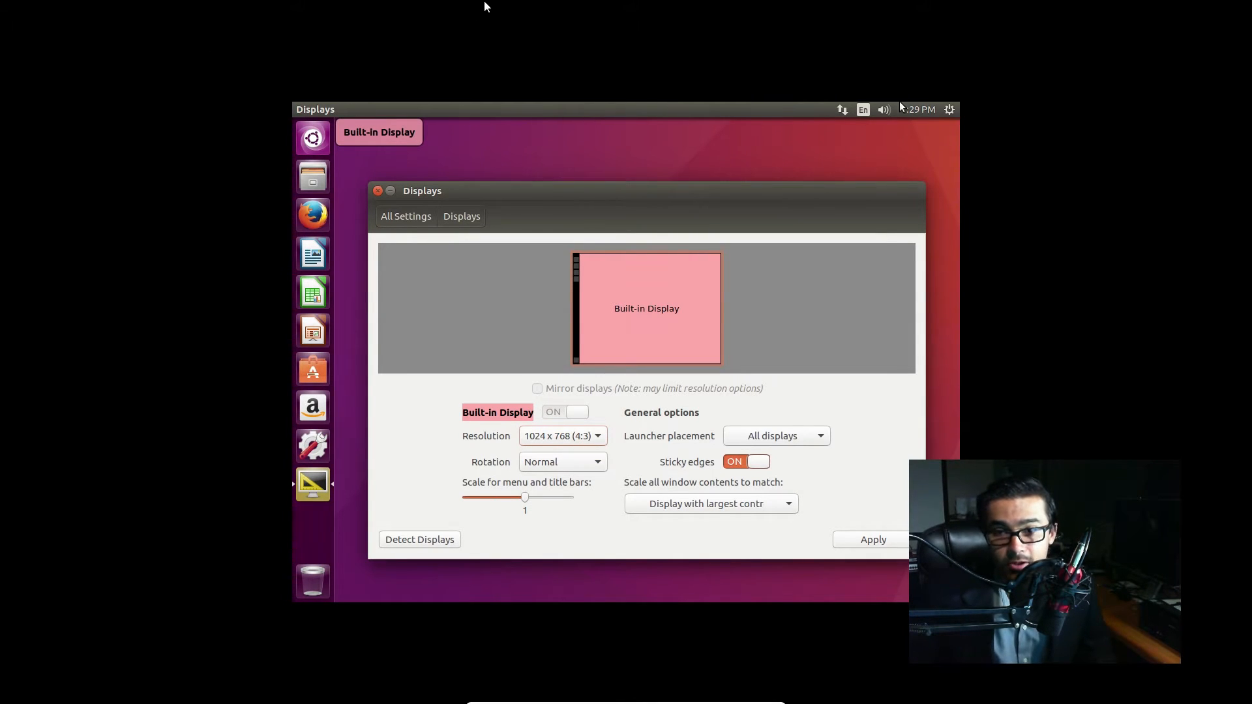
pyautogui.click(377, 190)
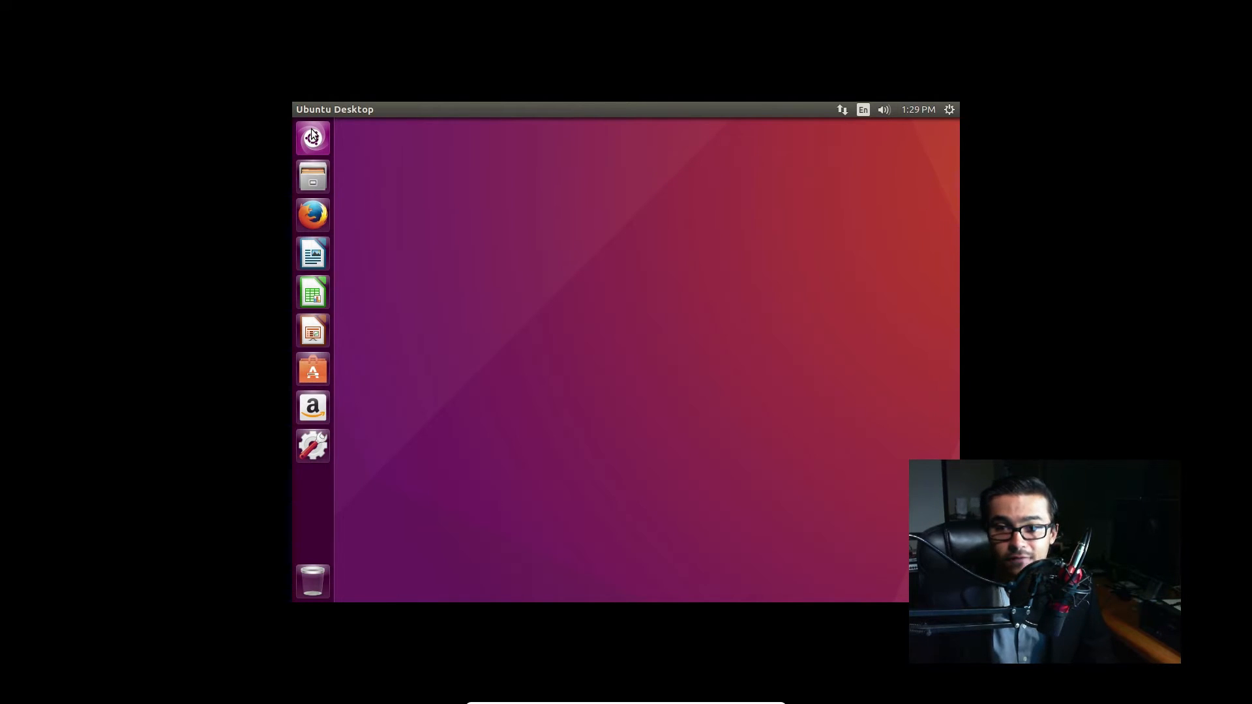
pyautogui.moveTo(312, 137)
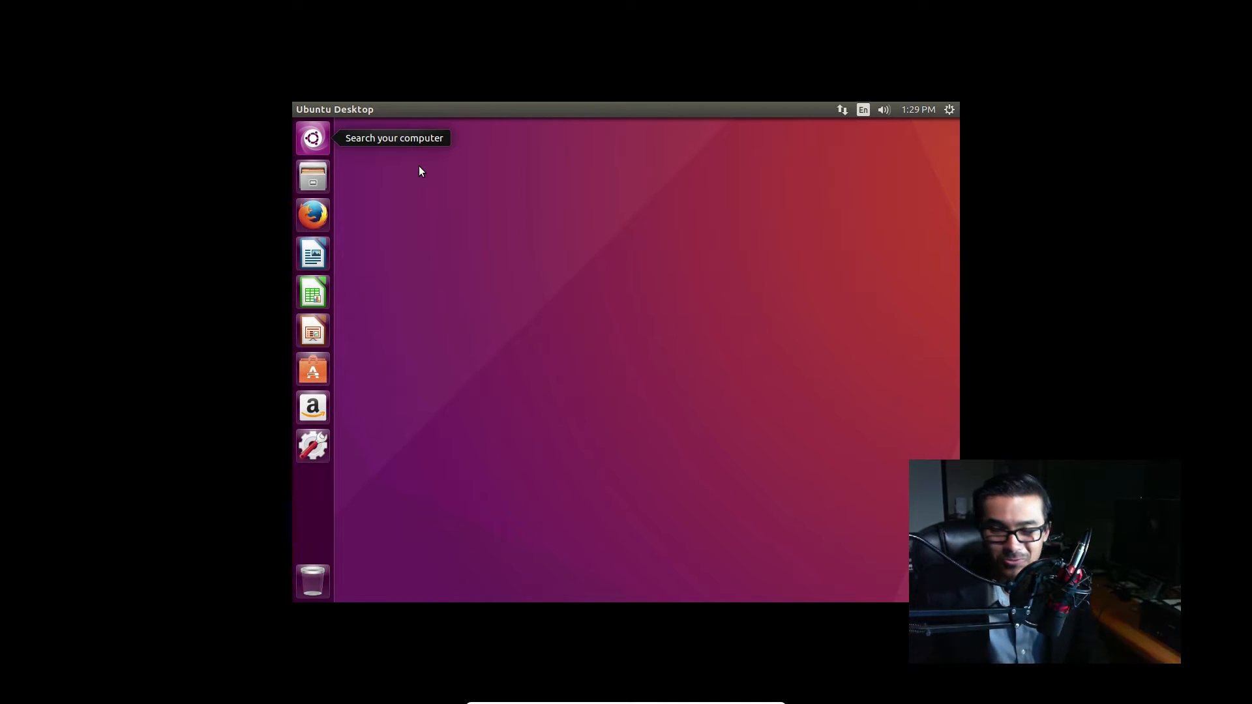
# Step: Open Terminal and apt-get install virtualbox-guest-additions-iso, answering y to continue
pyautogui.write('displays')
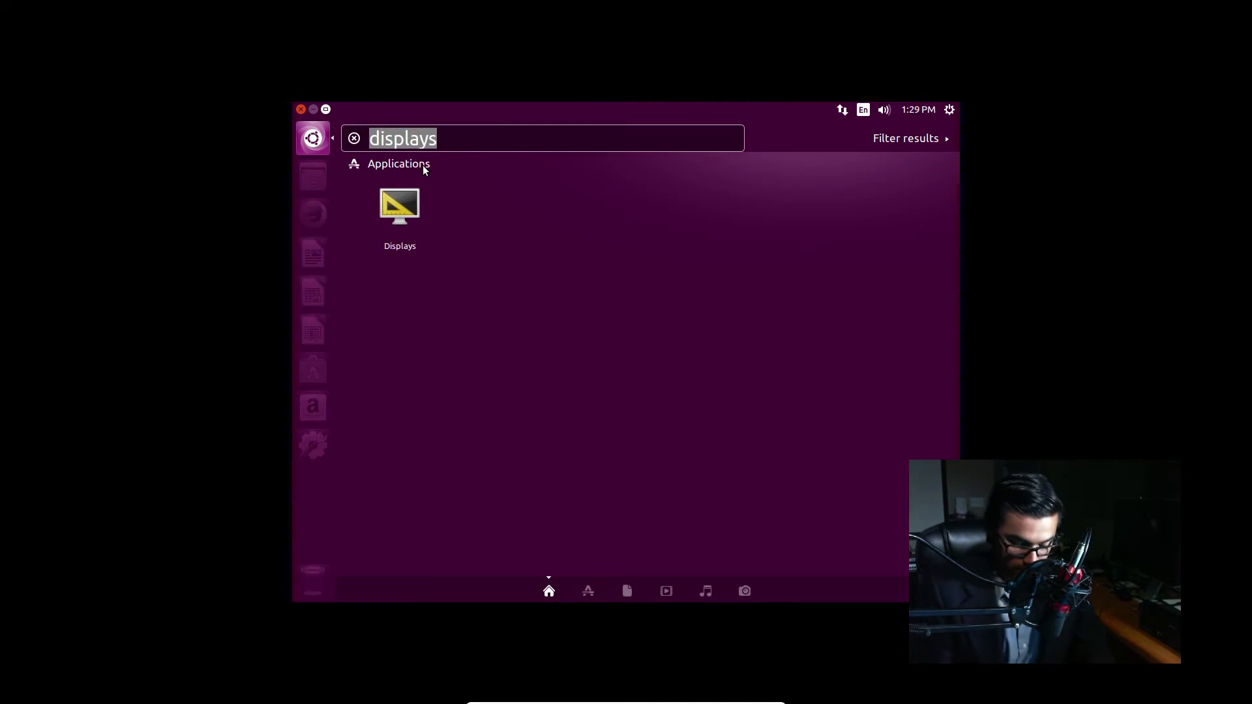
pyautogui.write('terminal')
pyautogui.write('sudo apt-get')
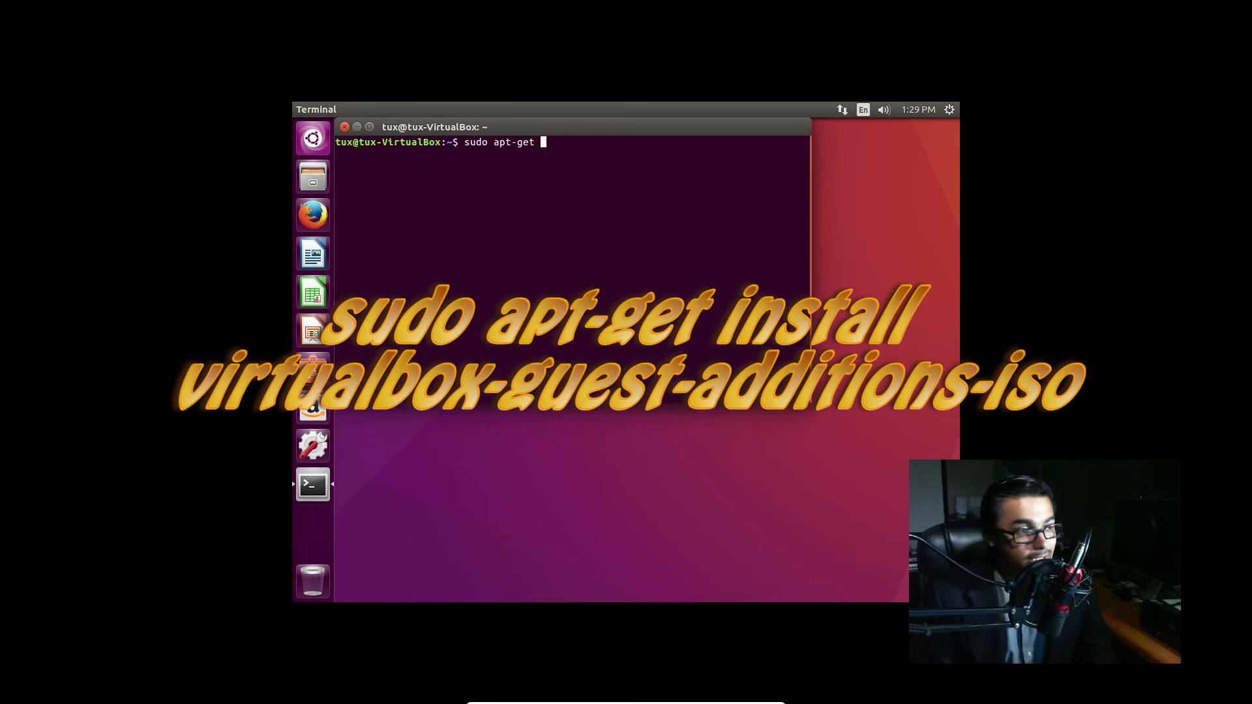
pyautogui.write('install')
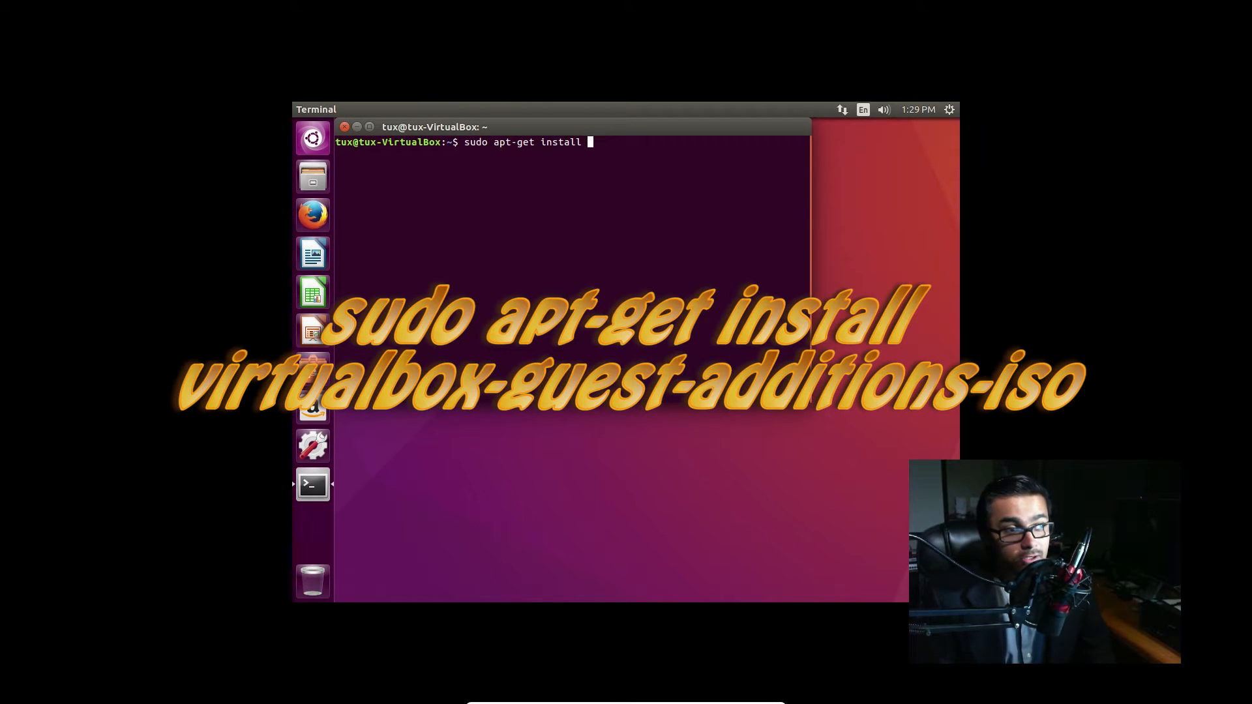
pyautogui.write('virtualbox-')
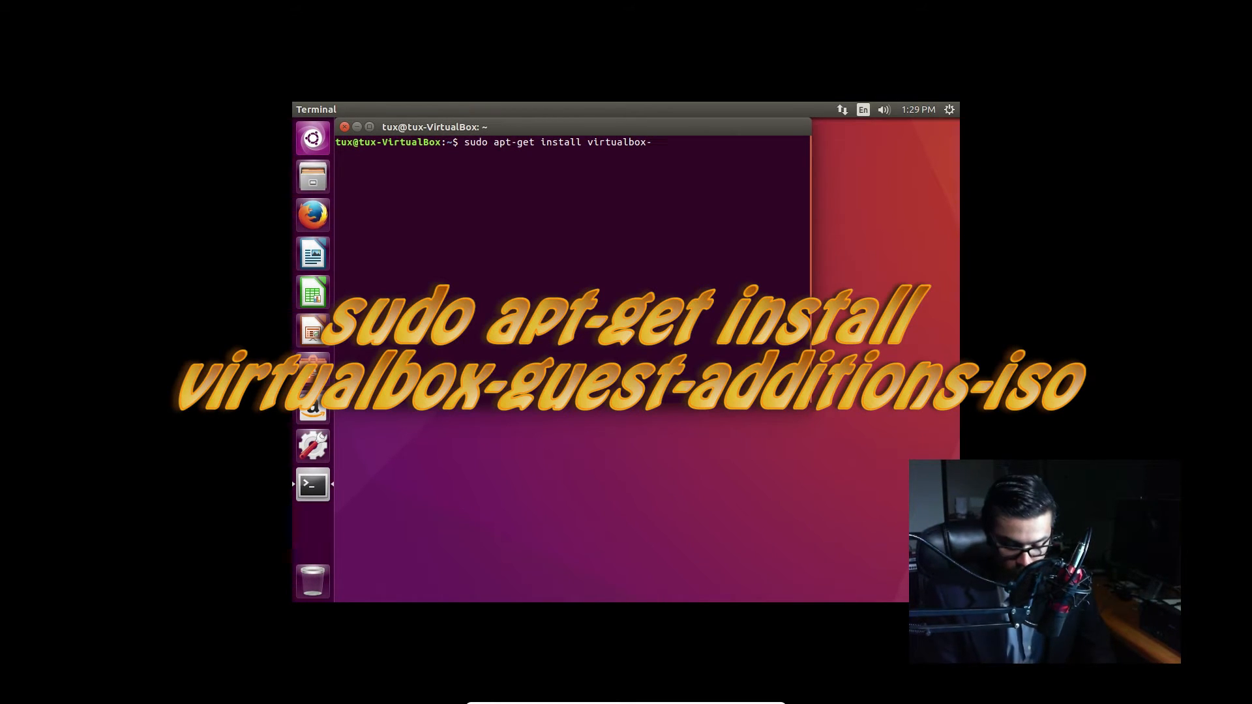
pyautogui.write('gue')
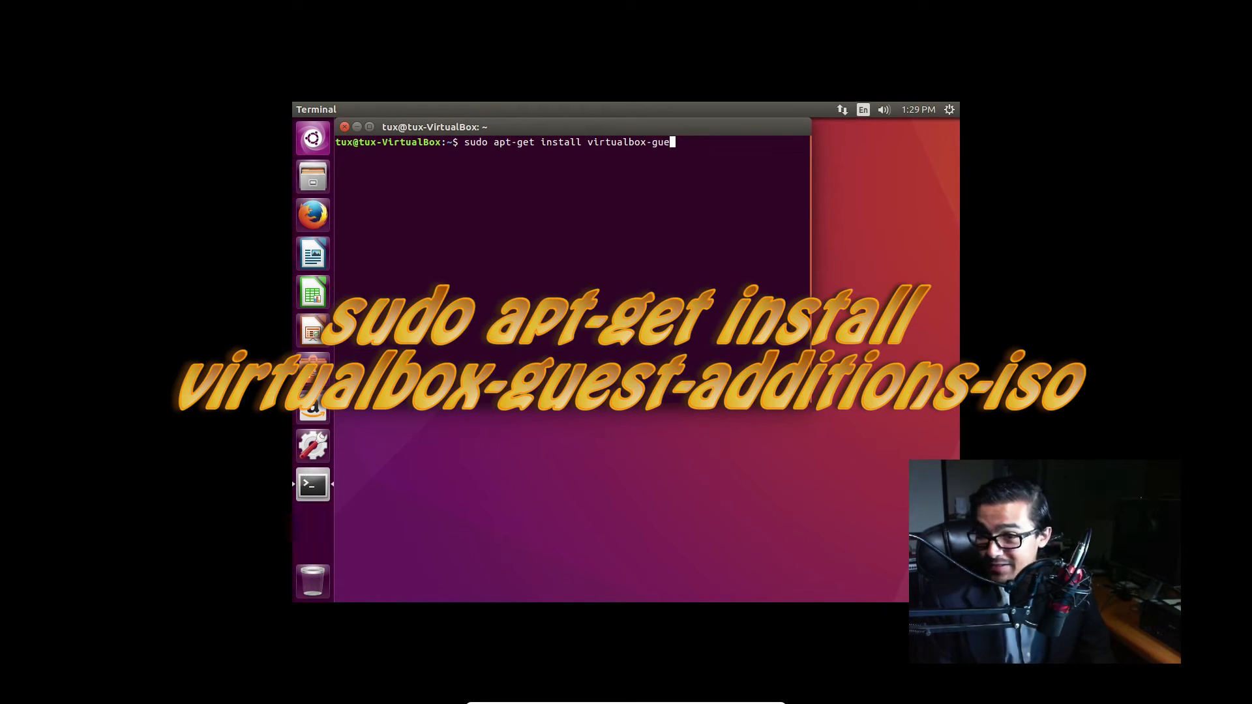
pyautogui.write('st-addition')
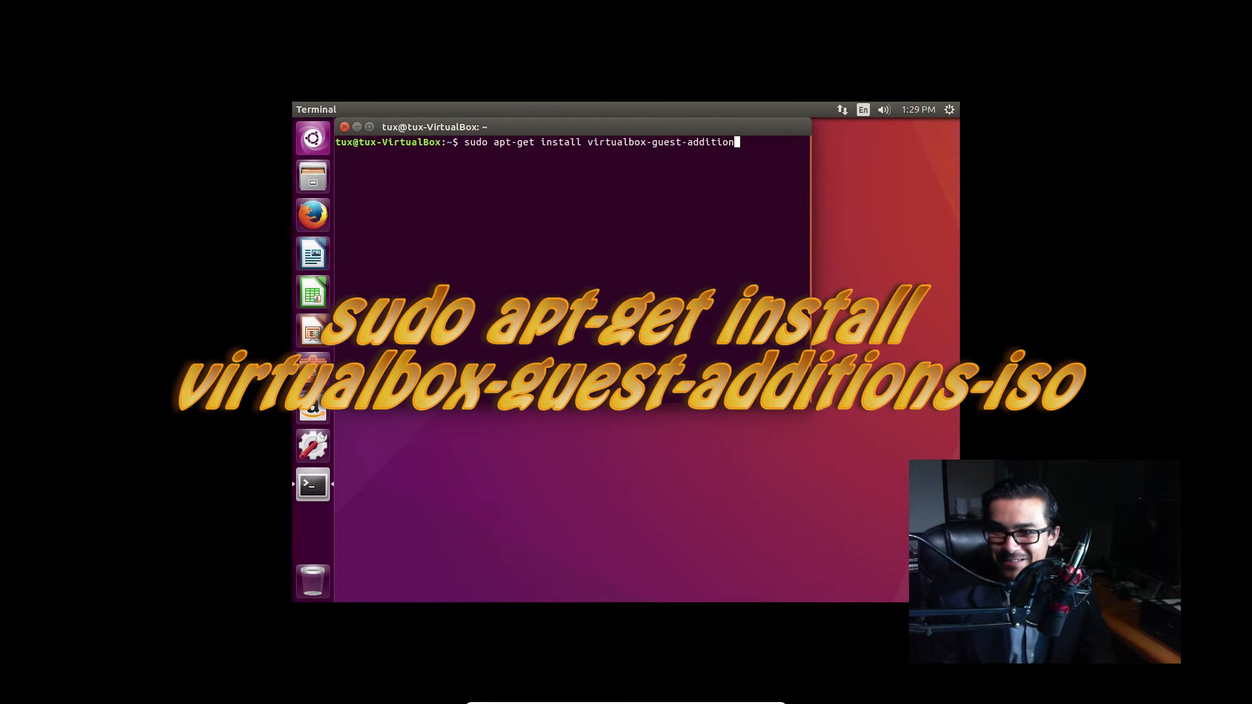
pyautogui.write('-iso')
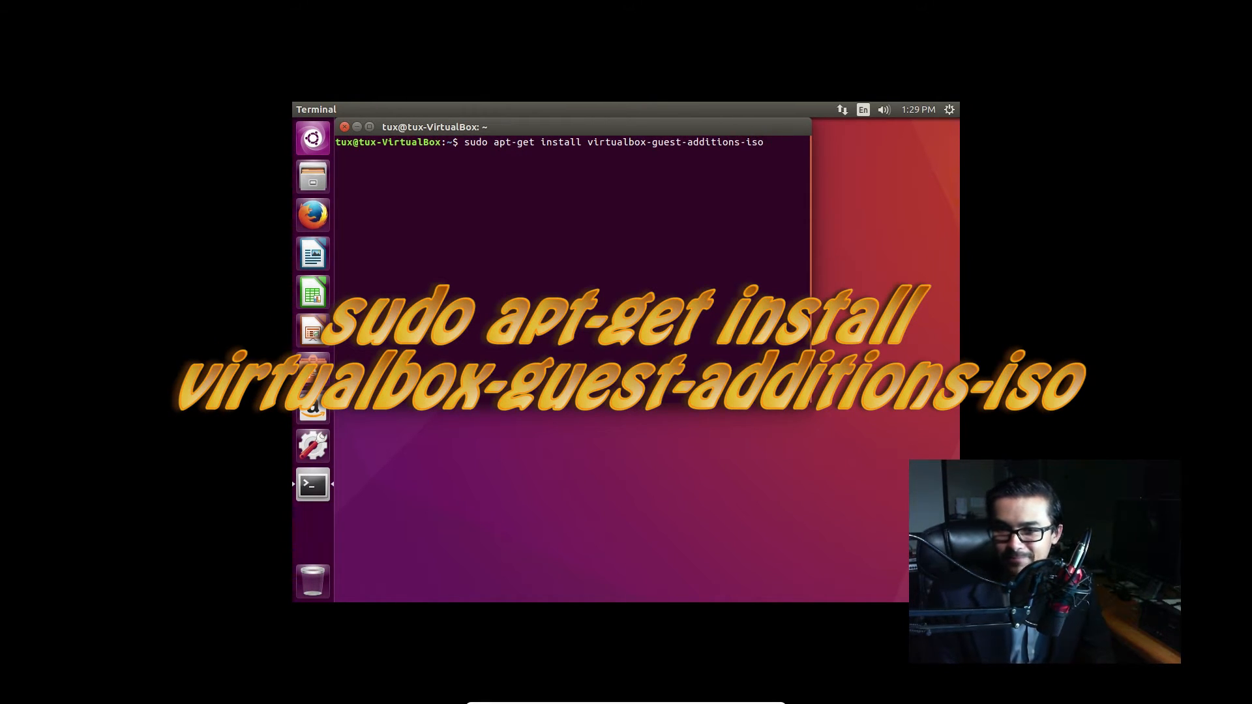
pyautogui.press('Return')
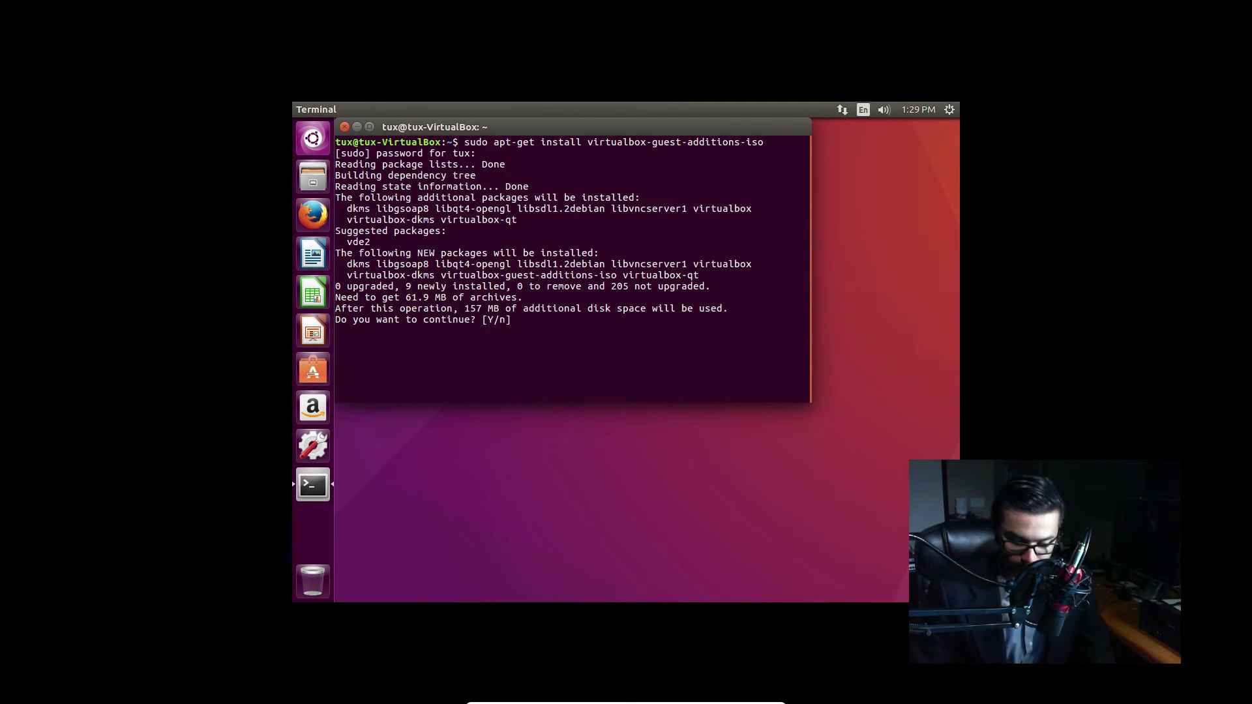
pyautogui.write('y')
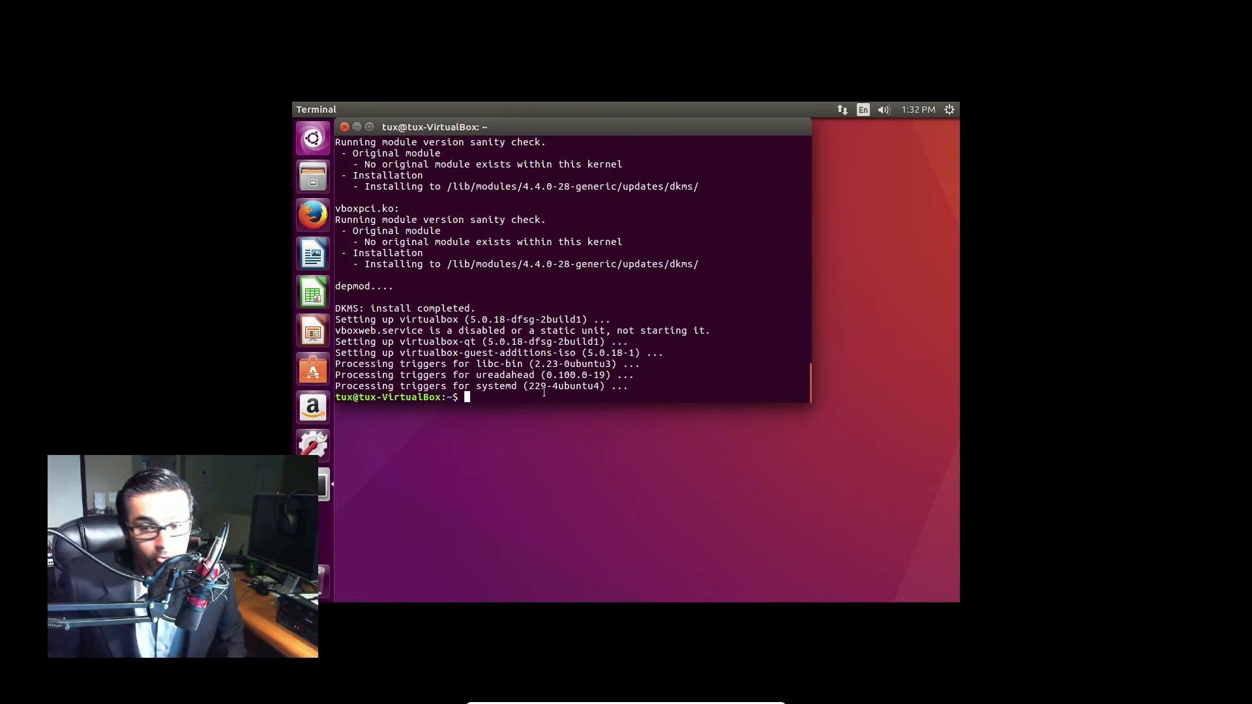
# Step: Run sudo apt-get install virtualbox-guest-dkms and answer y to proceed
pyautogui.write('sudo')
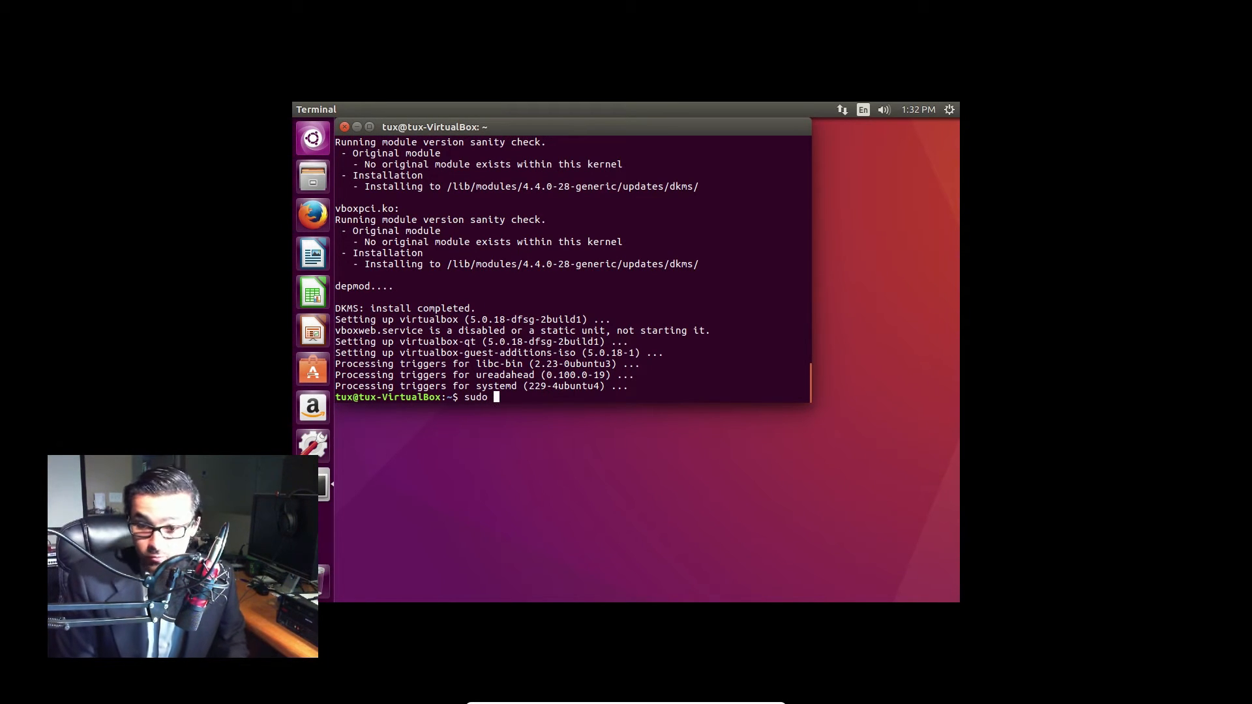
pyautogui.write('apt-')
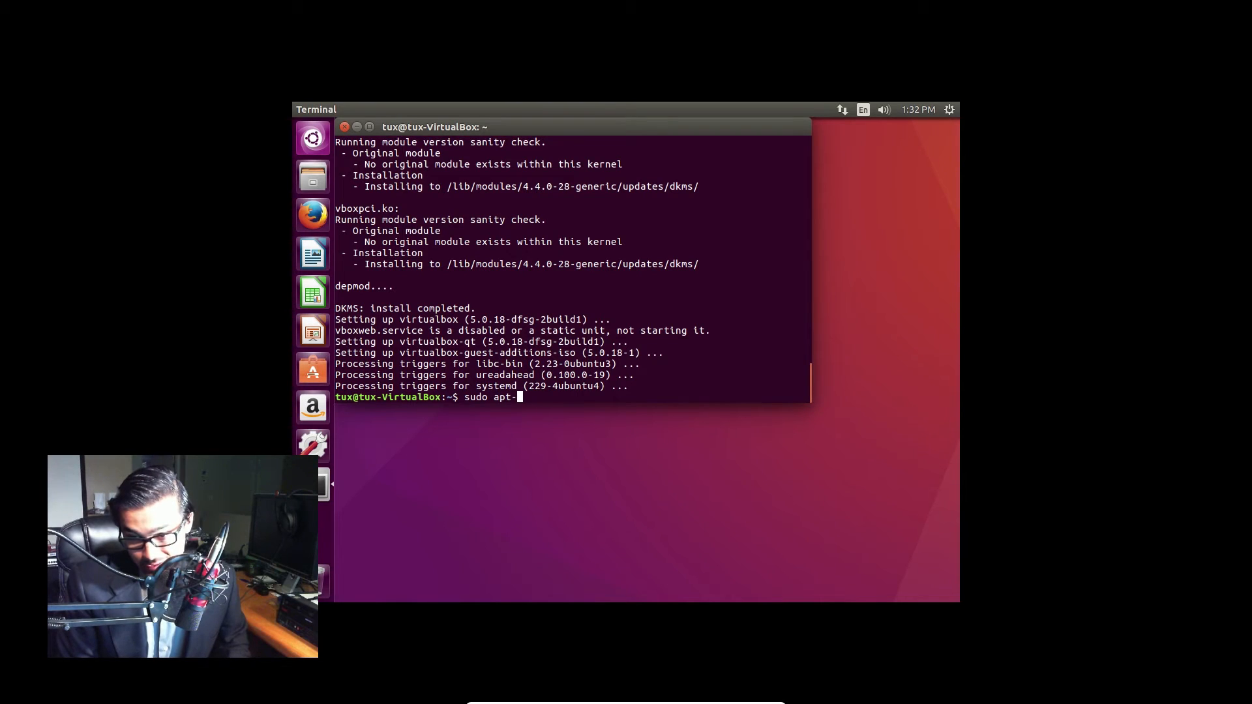
pyautogui.write('get')
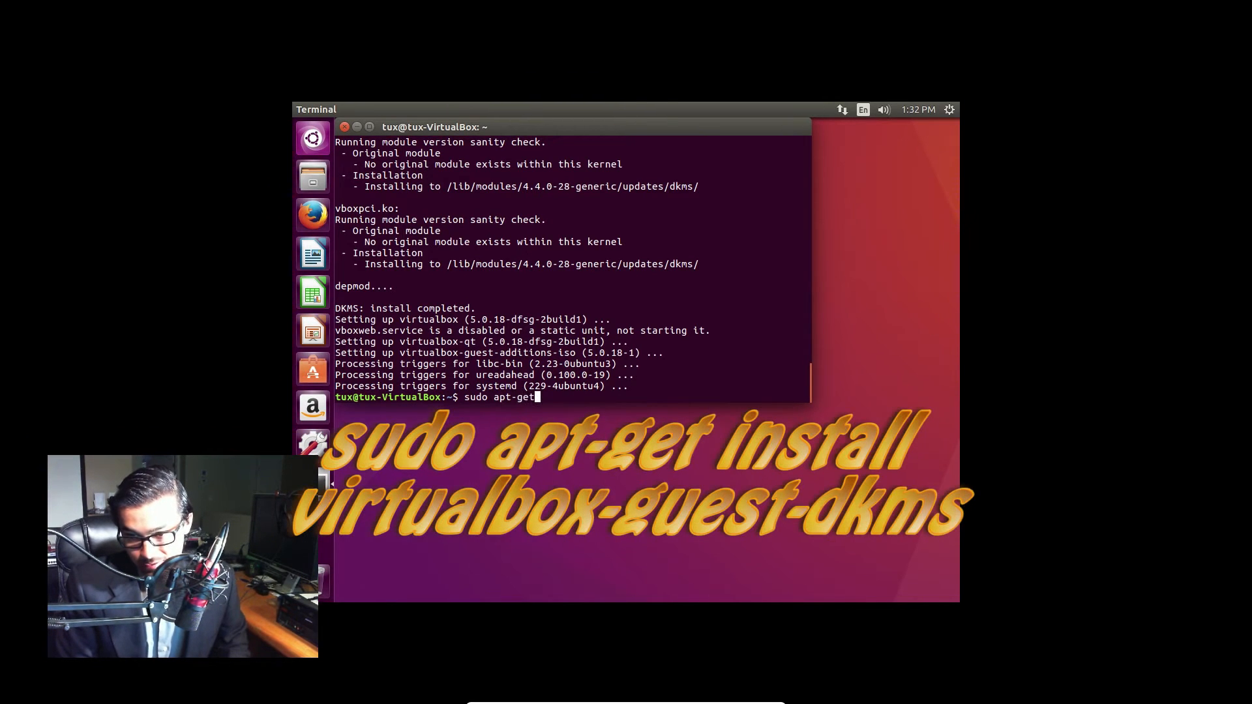
pyautogui.write('install')
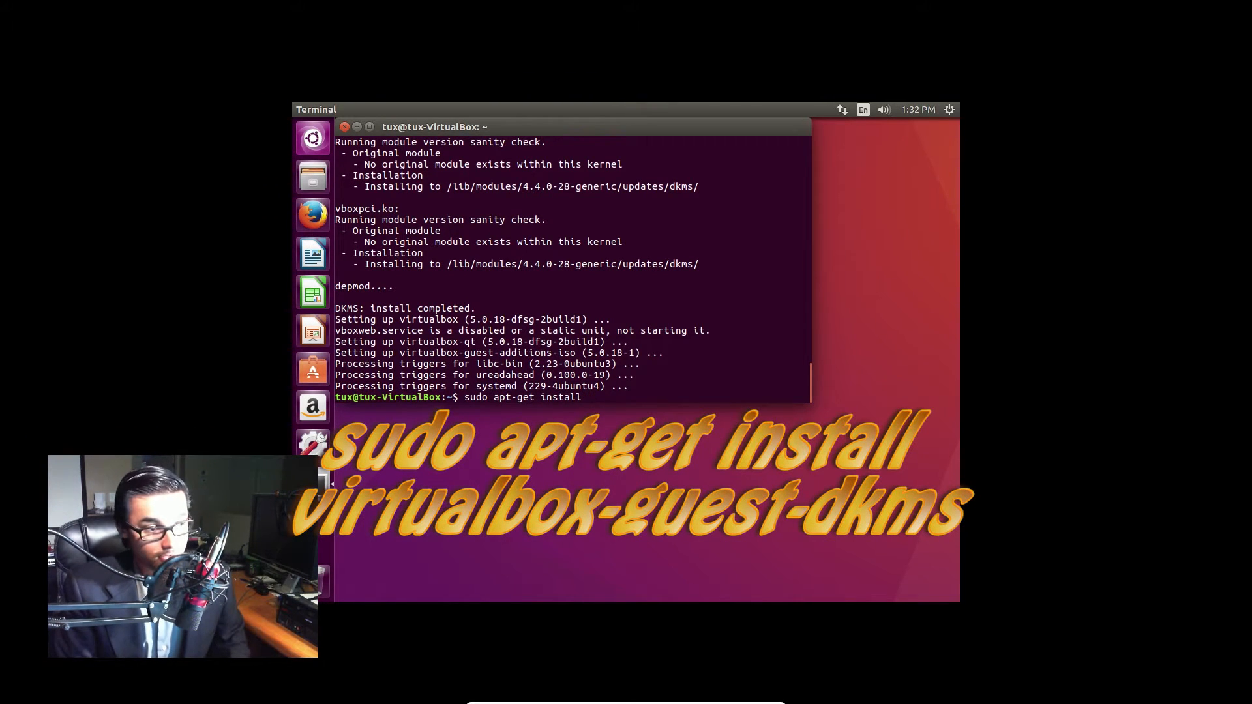
pyautogui.write('virtualb')
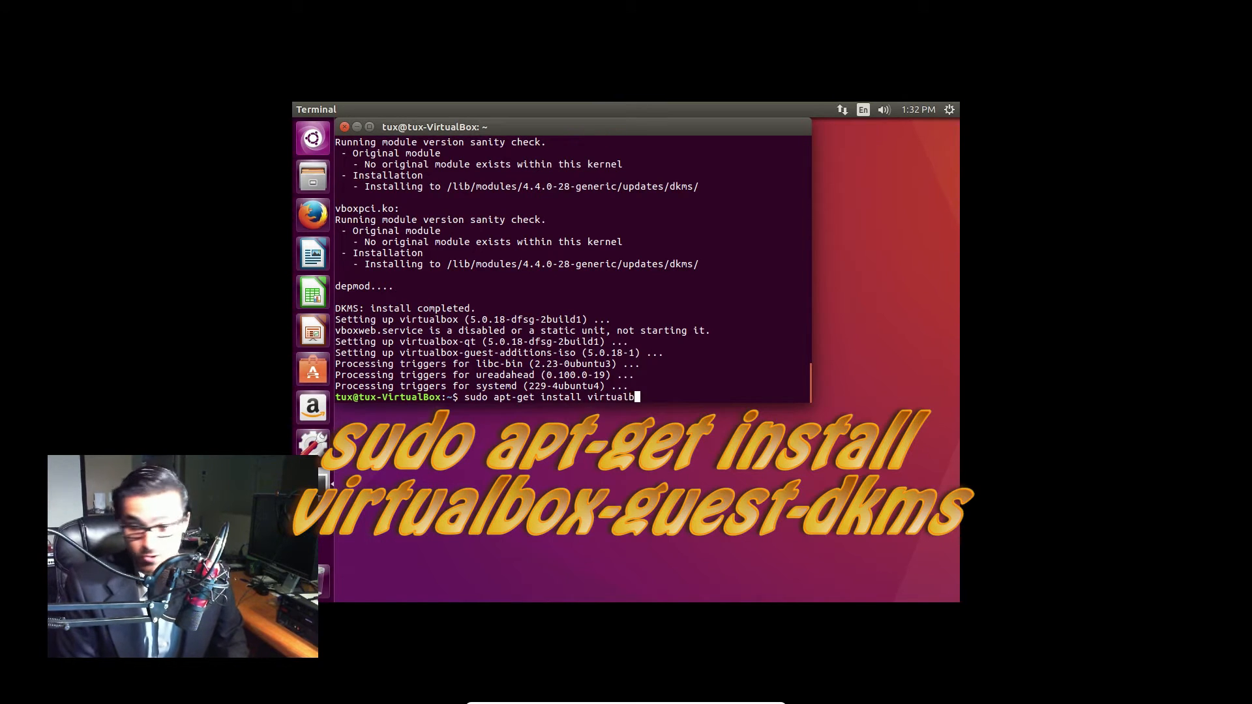
pyautogui.write('ox-gues')
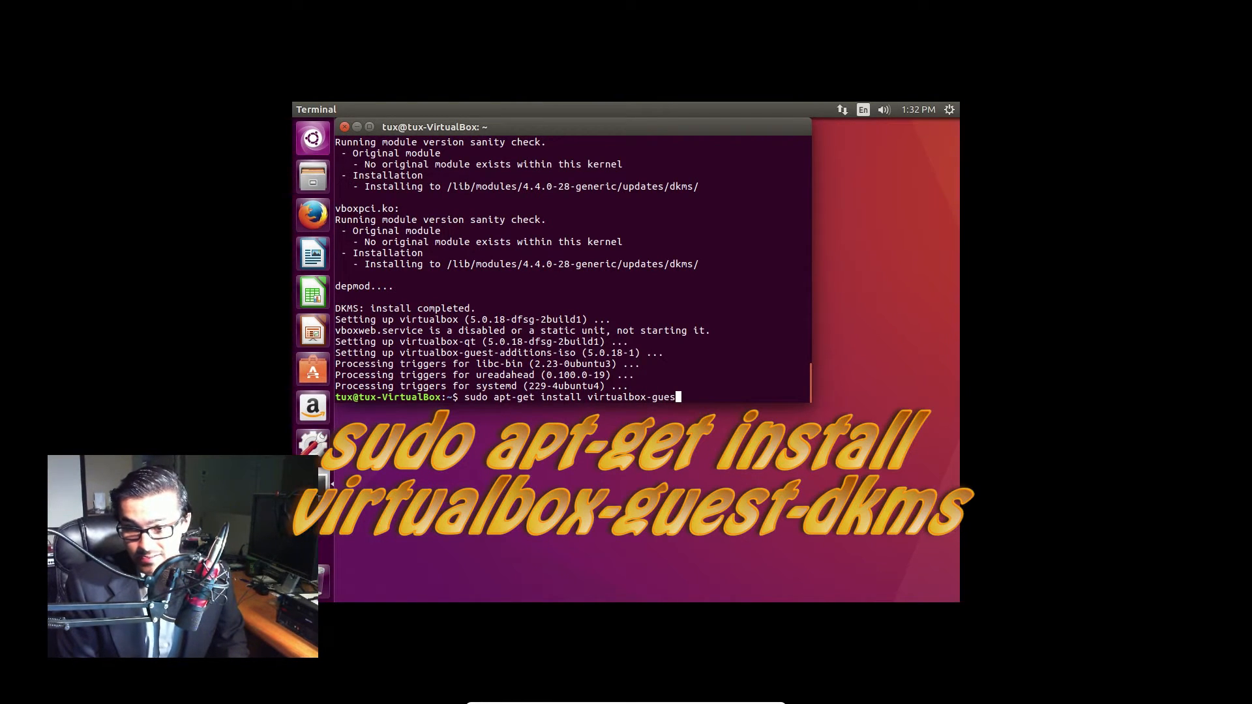
pyautogui.write('-kd')
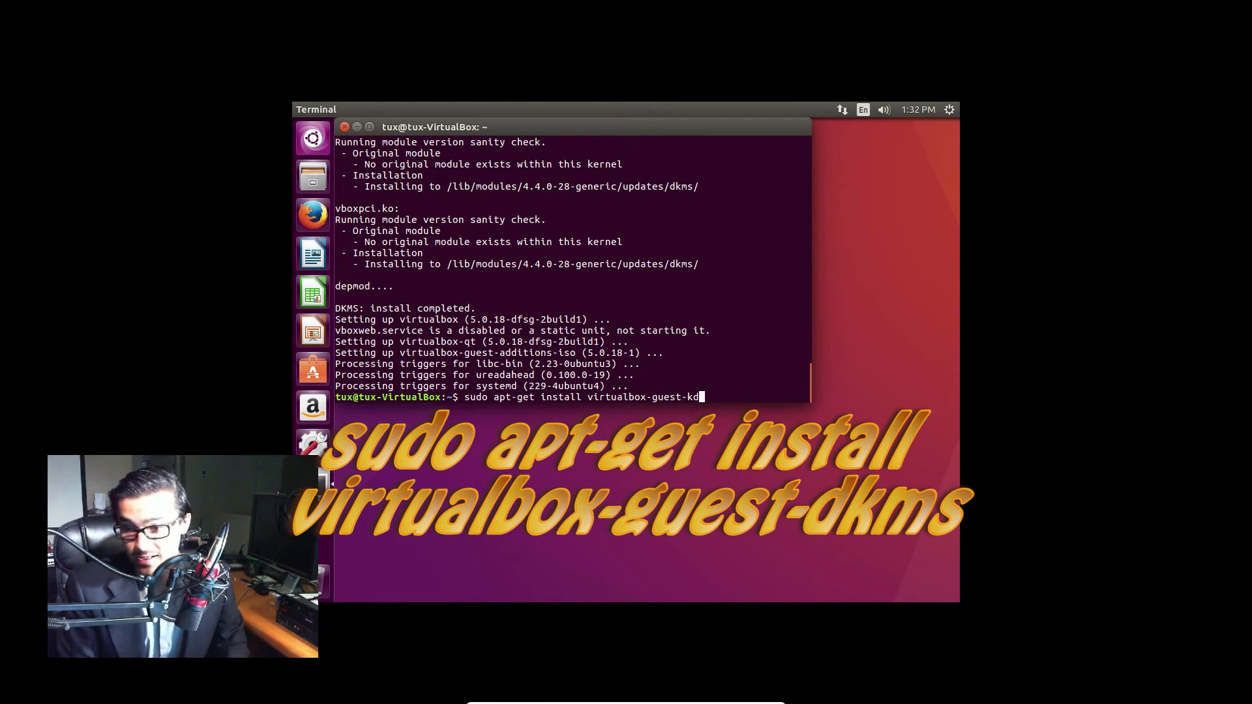
pyautogui.write('ms')
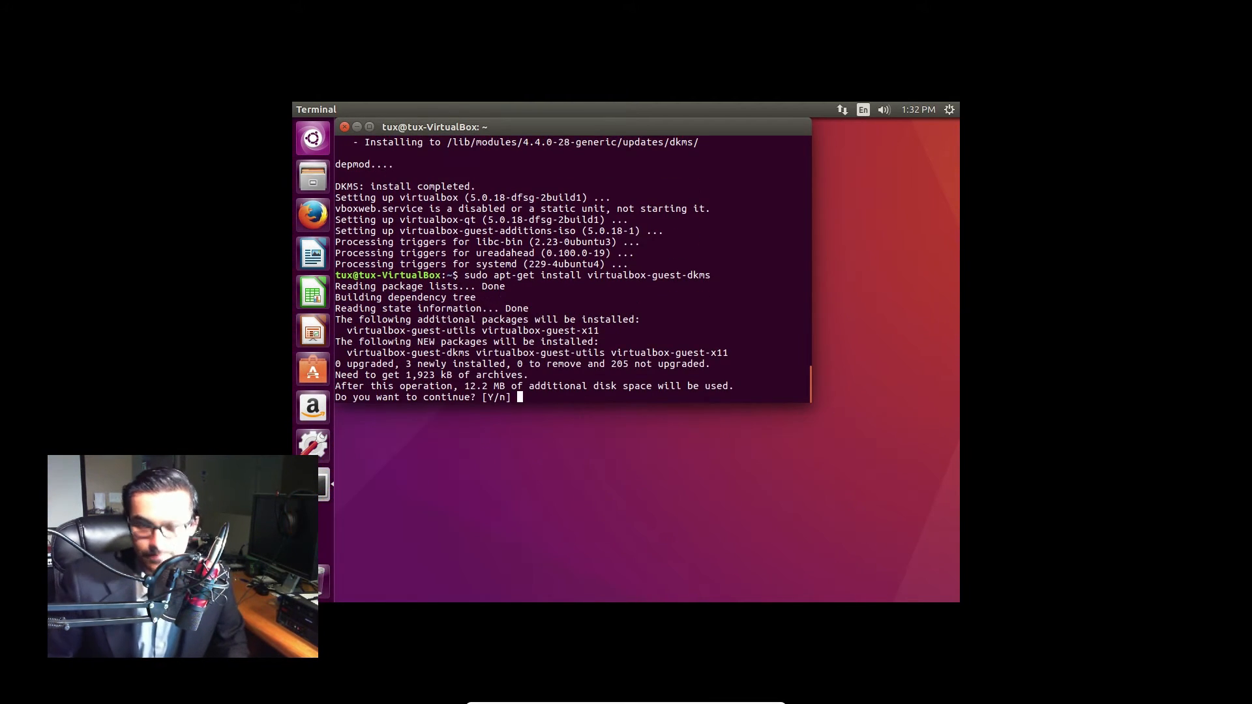
pyautogui.write('y')
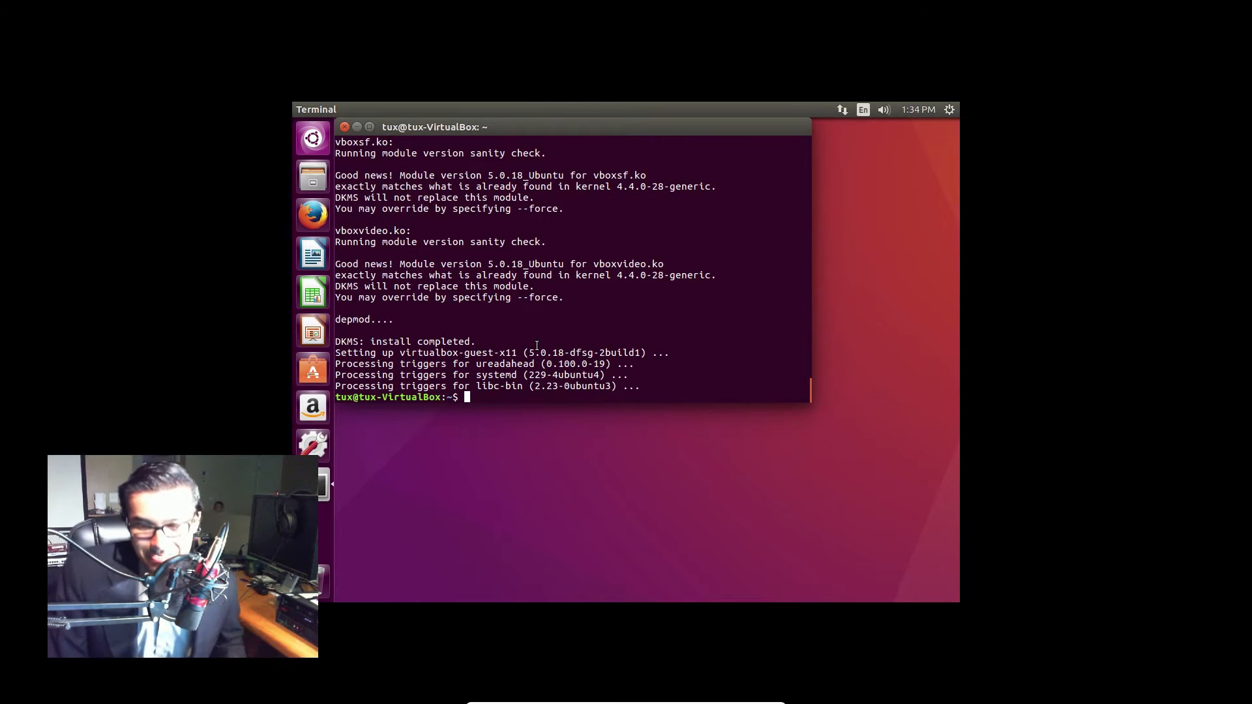
# Step: Run sudo dpkg-reconfigure virtualbox-guest-dkms to rebuild the guest kernel modules
pyautogui.write('sudo')
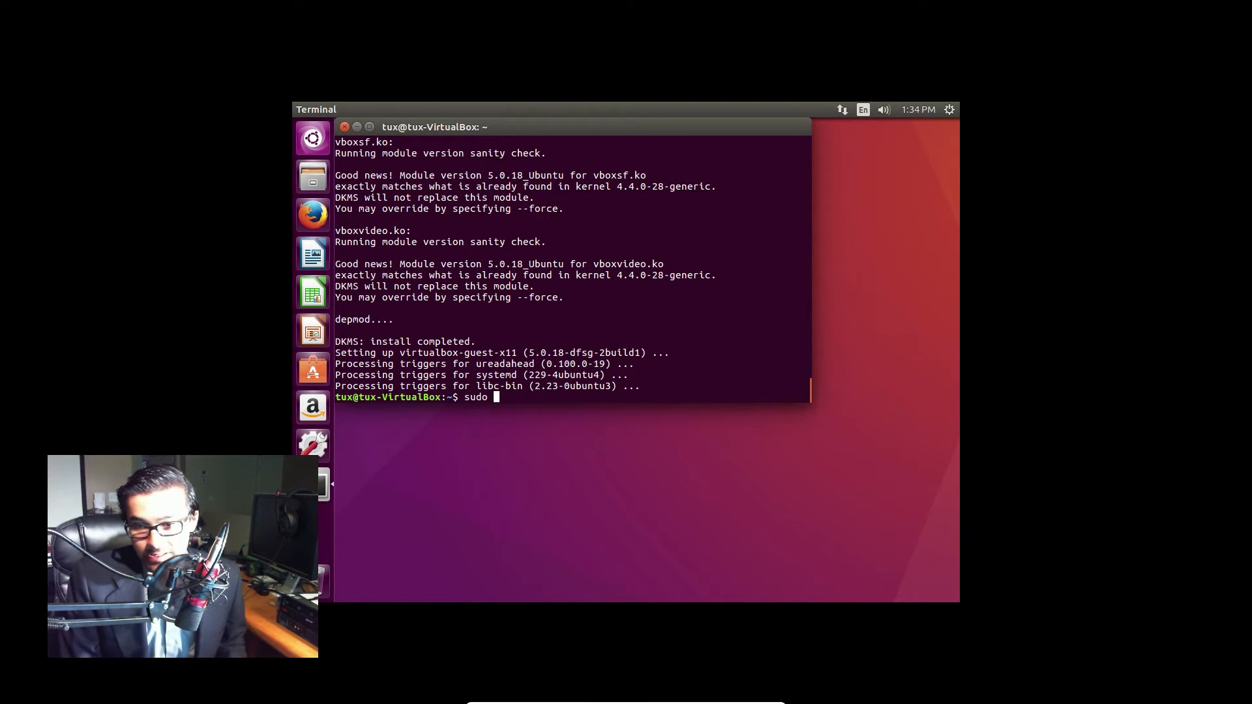
pyautogui.write('dp')
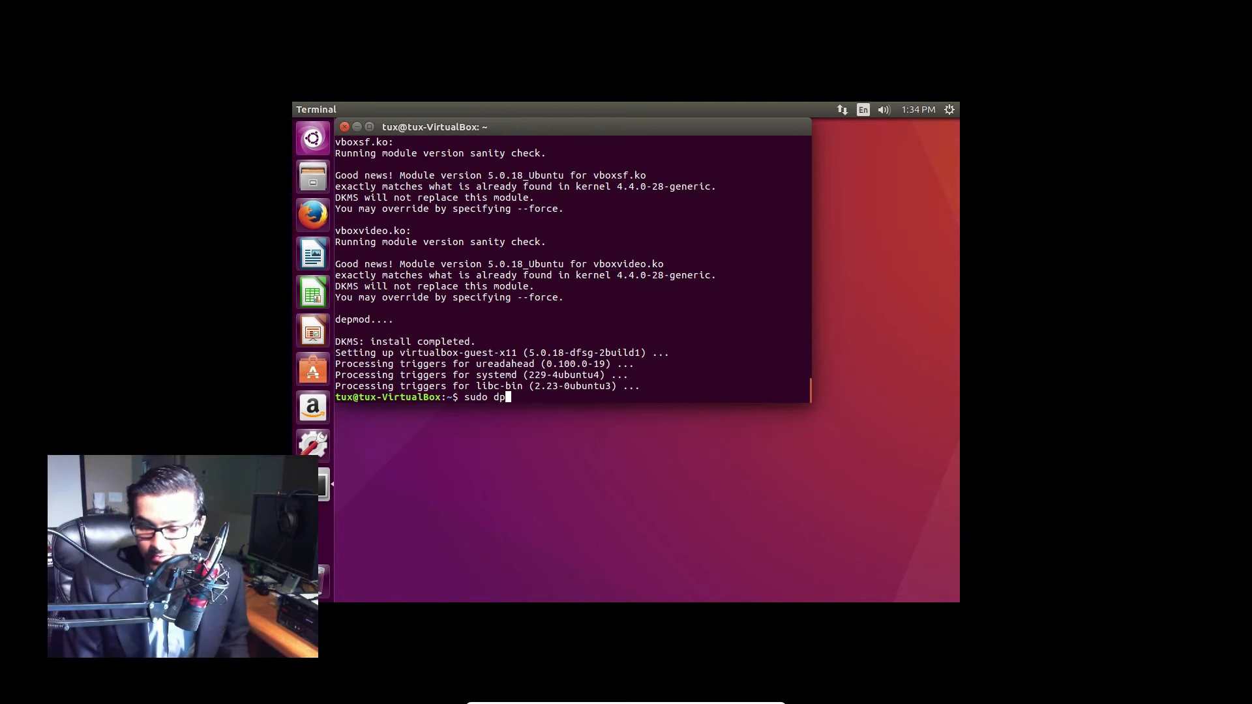
pyautogui.write('kg-reconfigure')
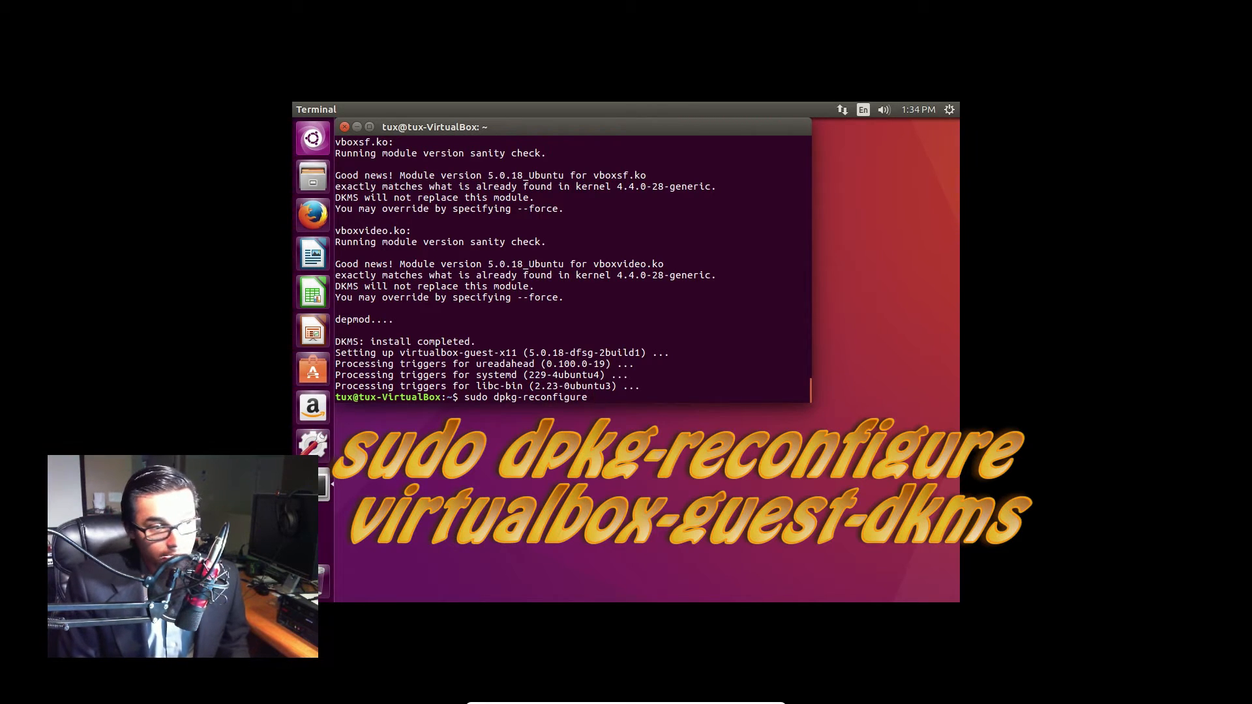
pyautogui.write('virtualbo')
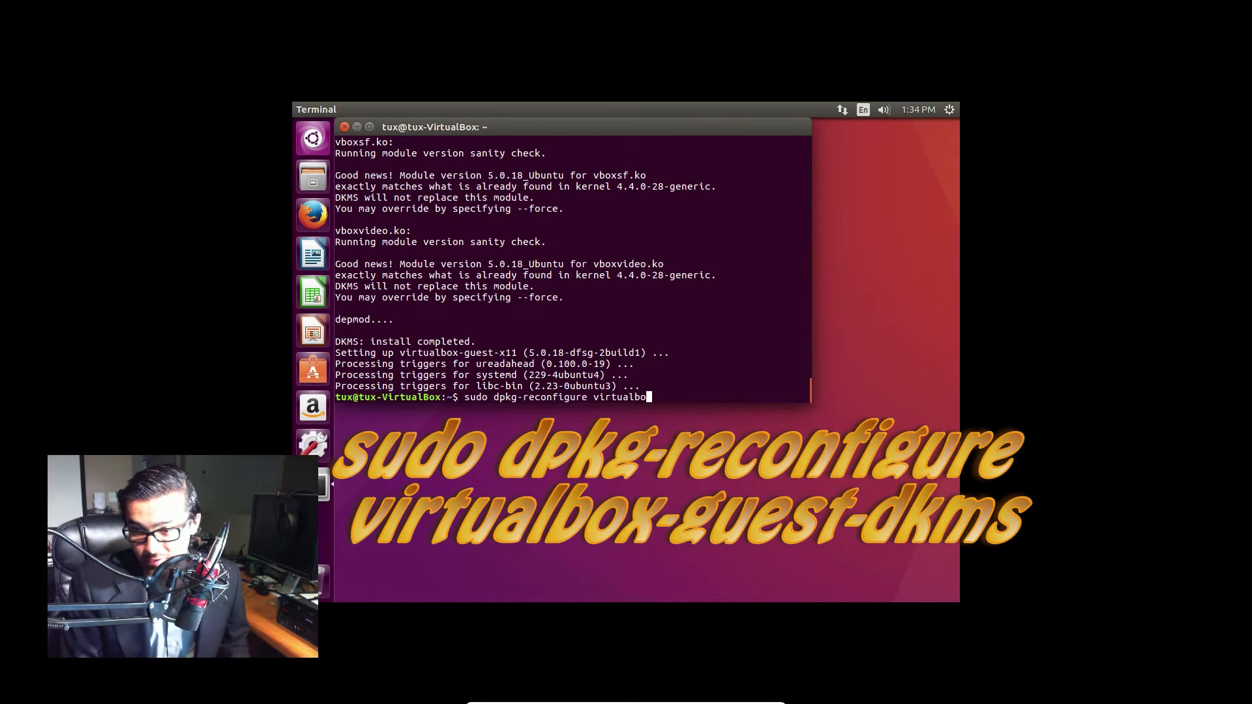
pyautogui.write('x-gu')
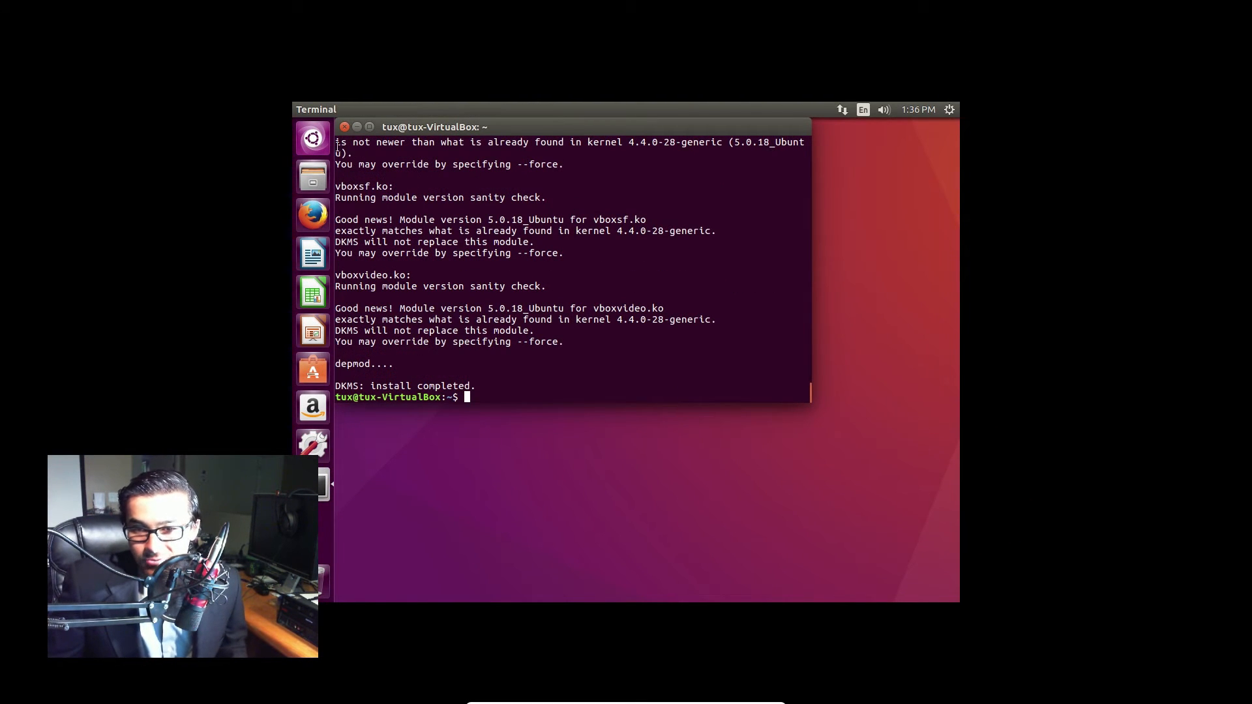
# Step: Search 'displays', confirm the resolution is still 1024 x 768, and close Displays
pyautogui.click(313, 138)
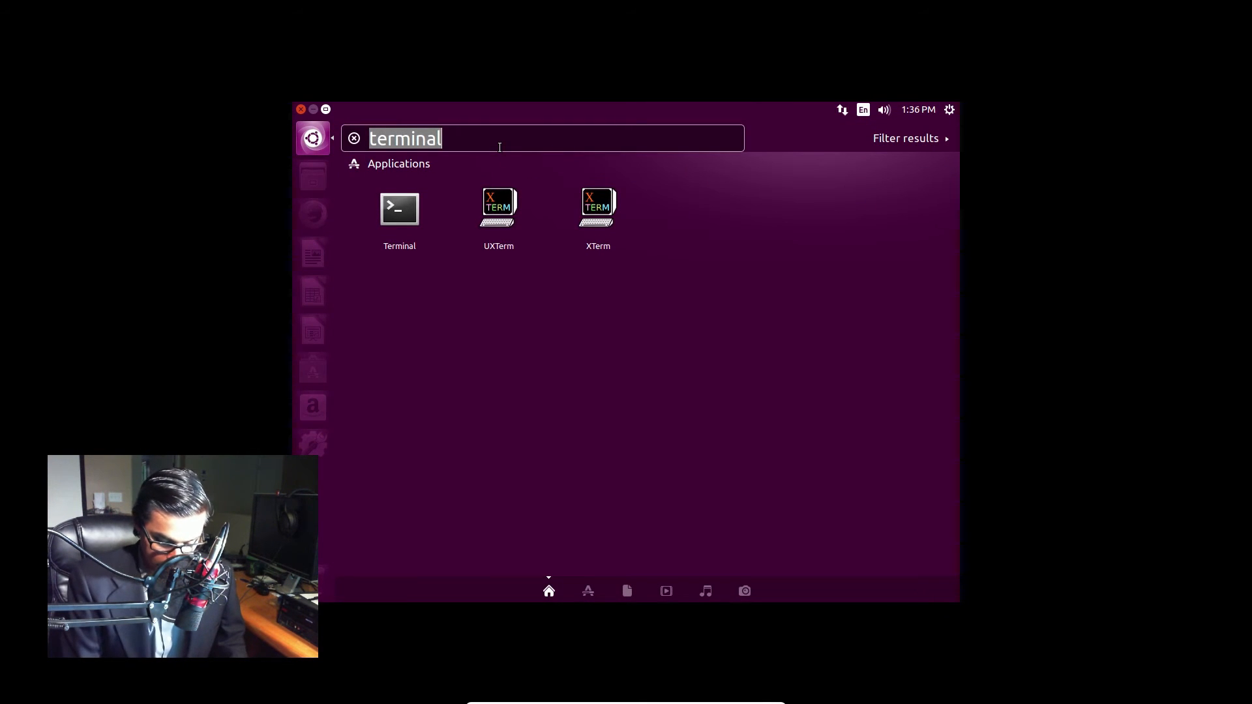
pyautogui.write('displays')
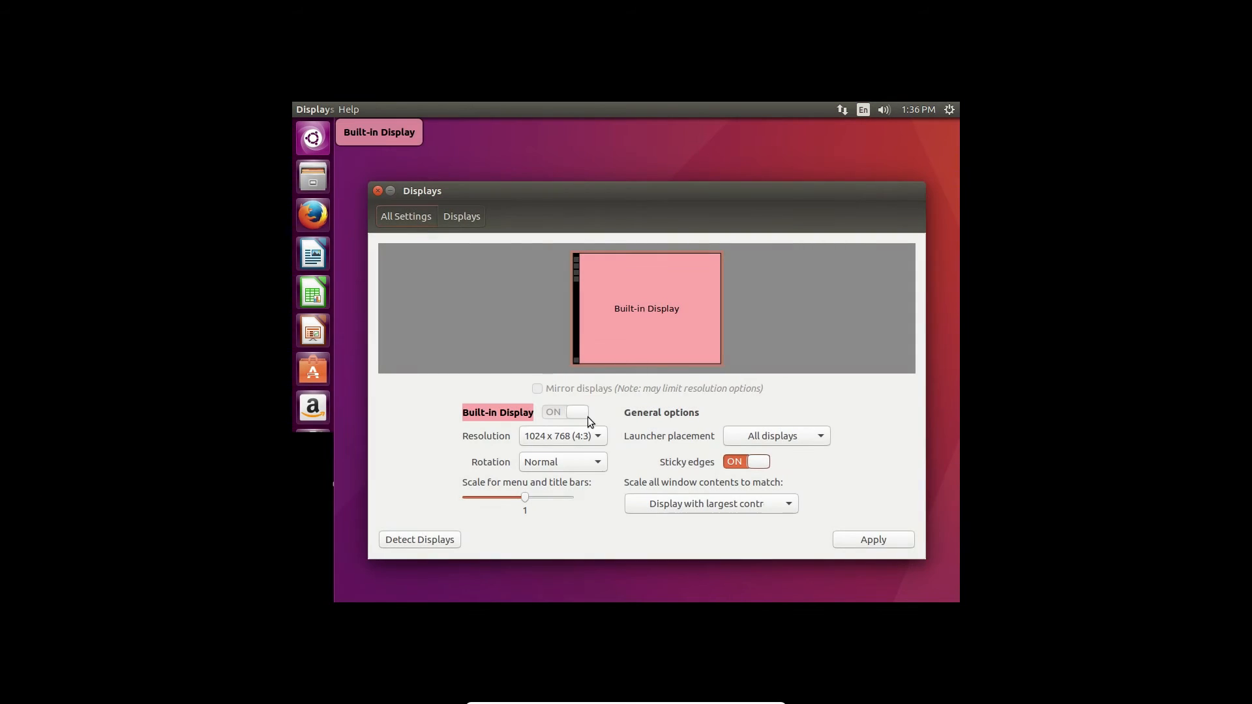
pyautogui.click(562, 435)
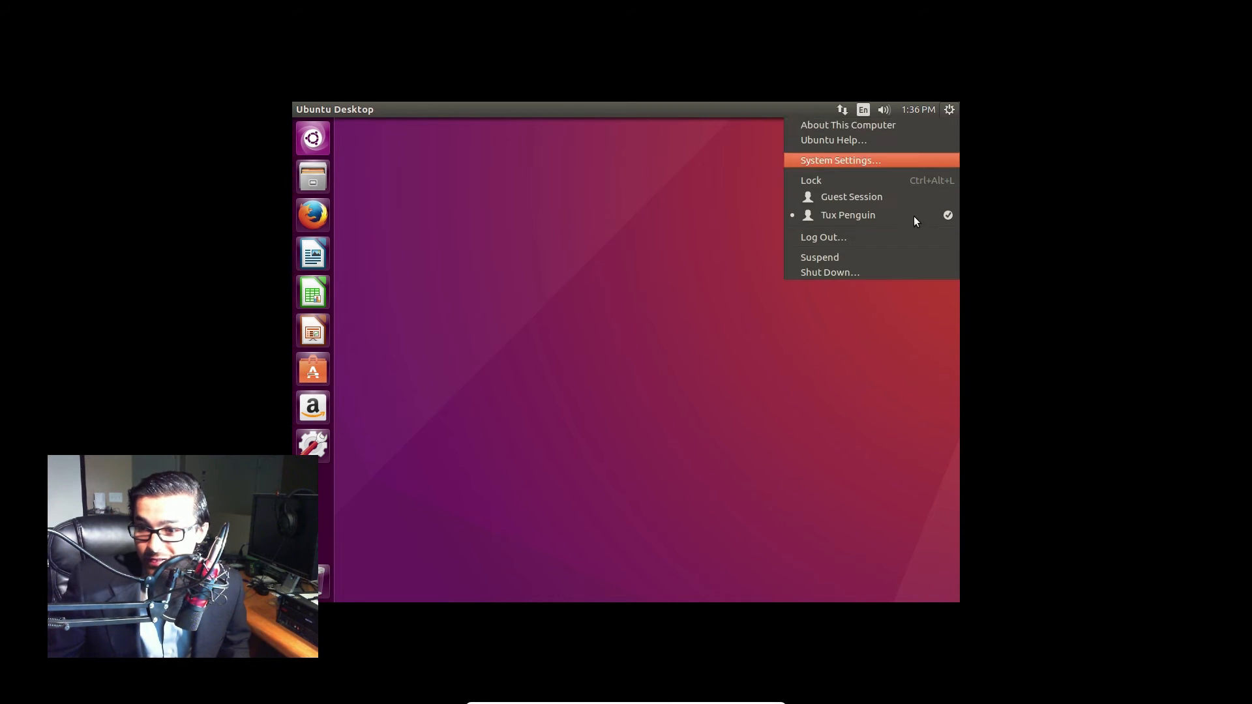
# Step: Restart the Ubuntu virtual machine from the system menu's Shut Down options
pyautogui.click(829, 272)
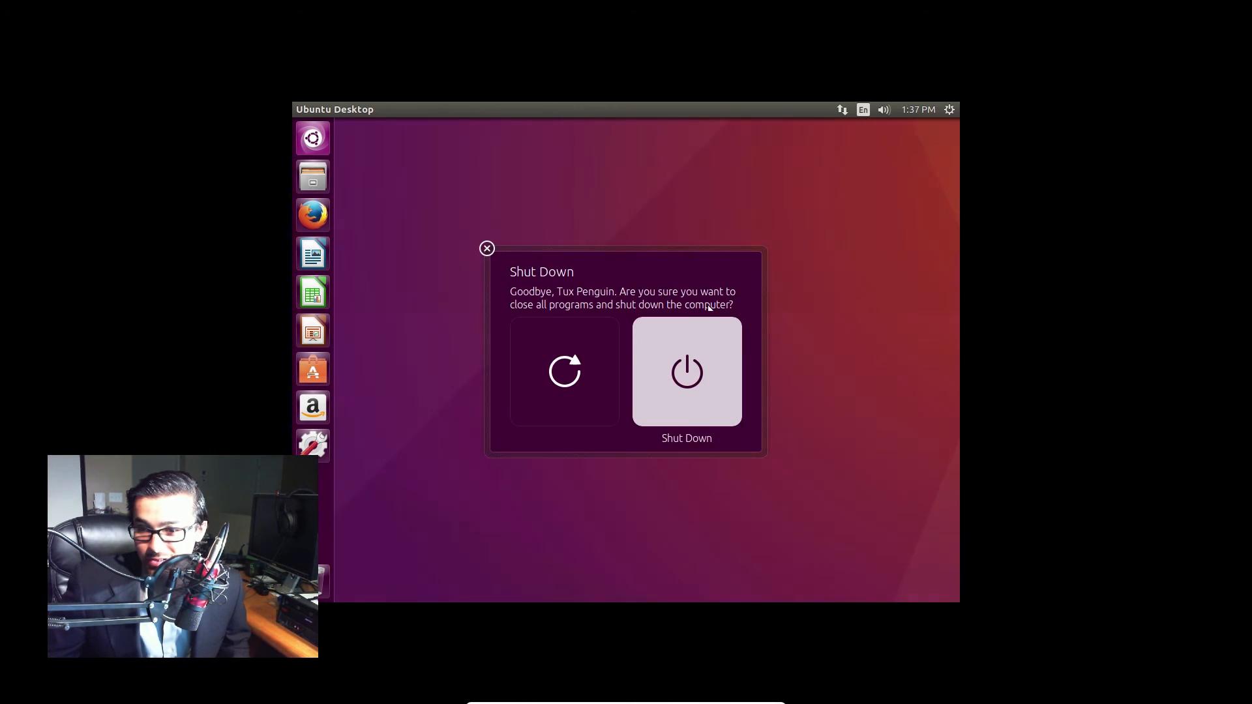
pyautogui.click(686, 371)
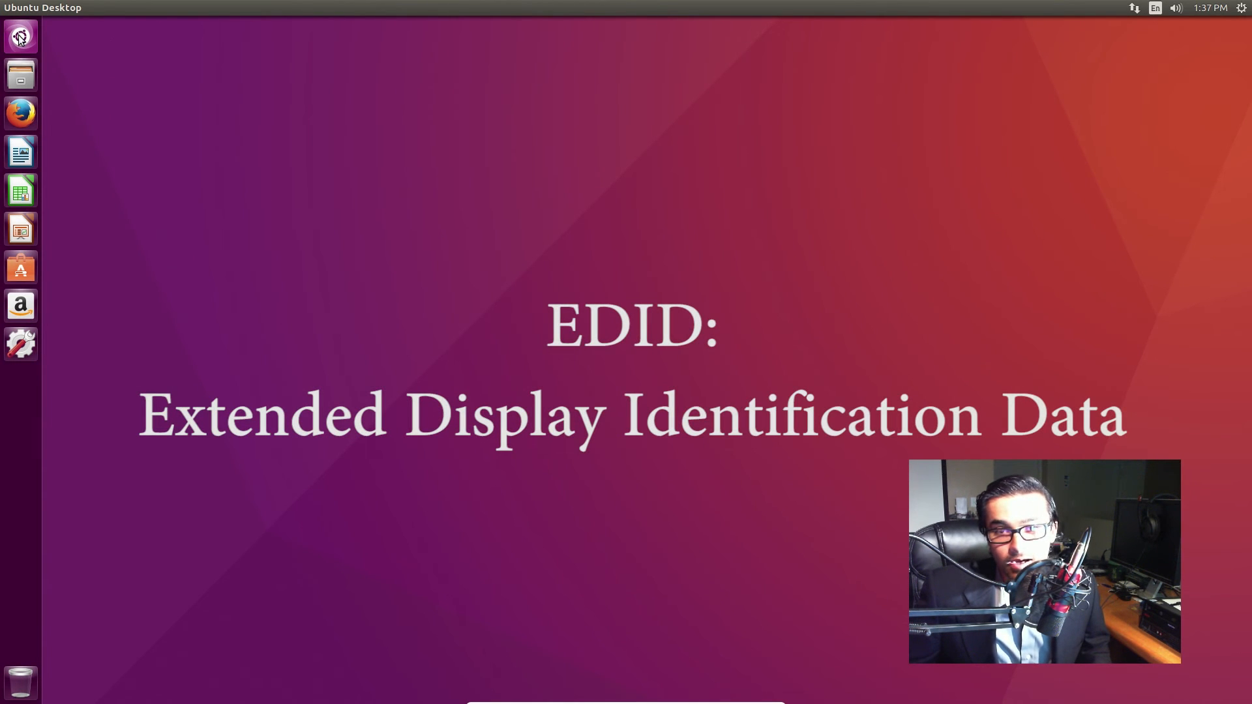
# Step: Set the Displays resolution to 1920 x 1080 (16:9) and close the settings
pyautogui.click(20, 36)
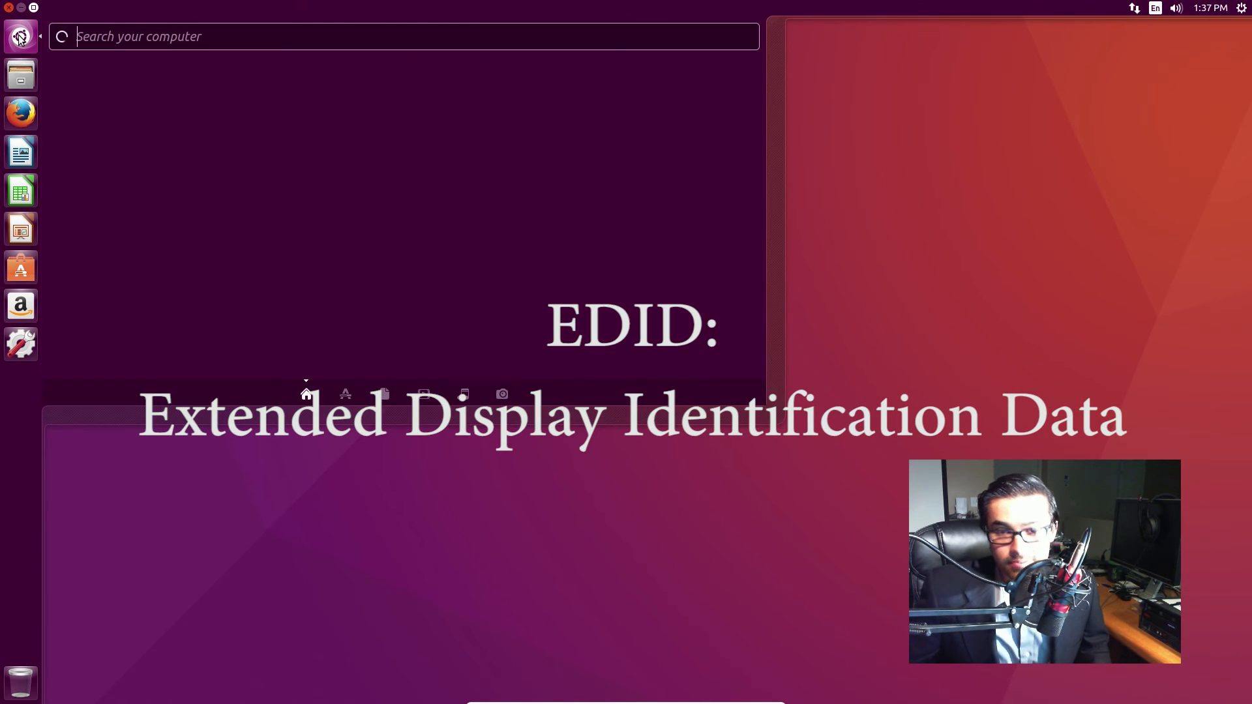
pyautogui.write('displays')
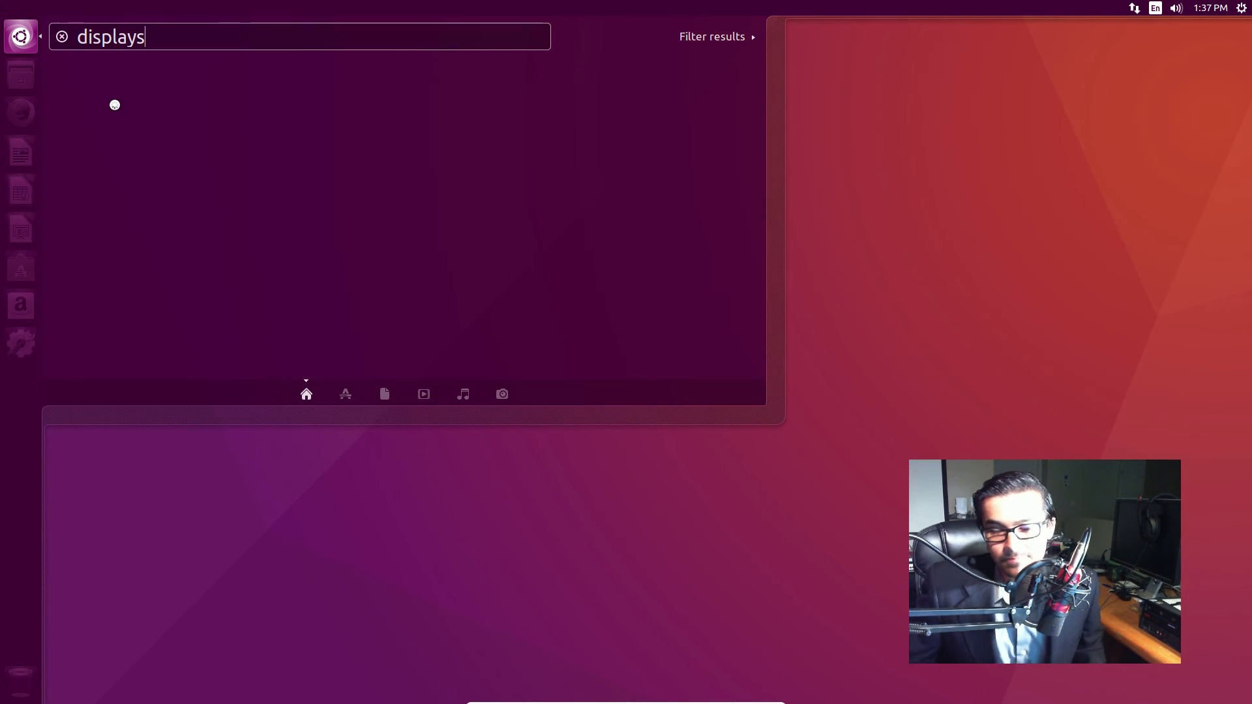
pyautogui.press('Return')
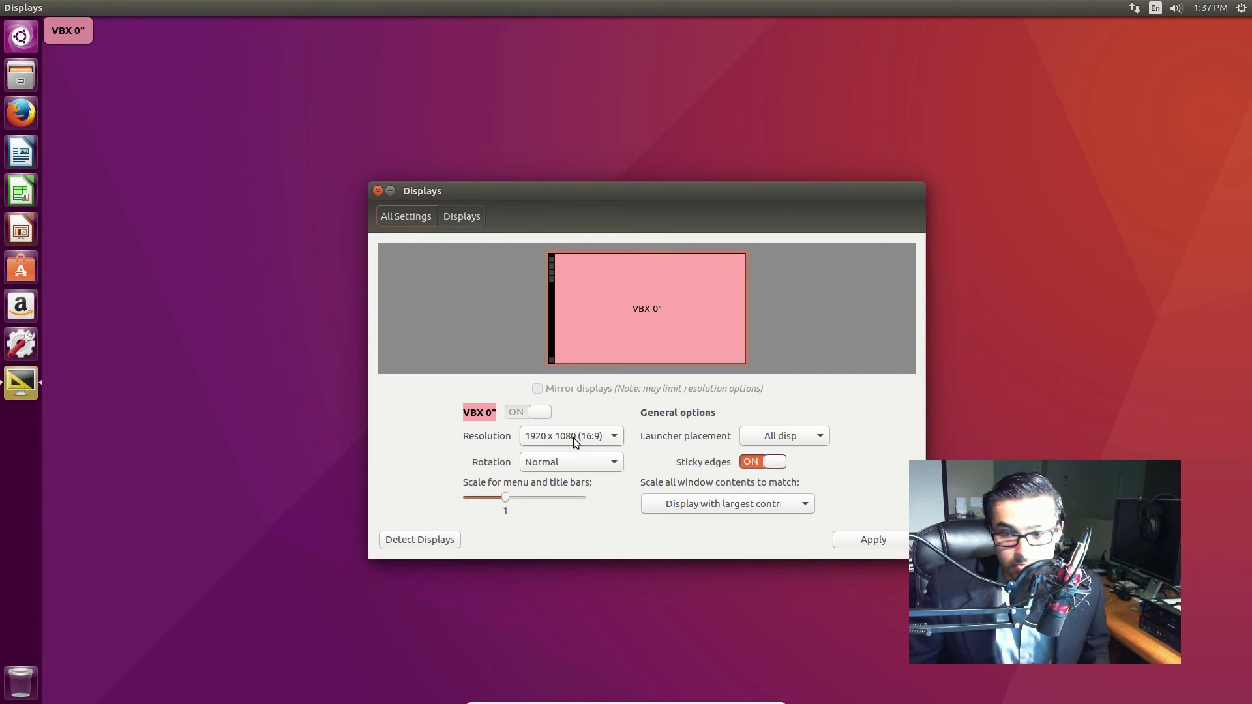
pyautogui.click(570, 435)
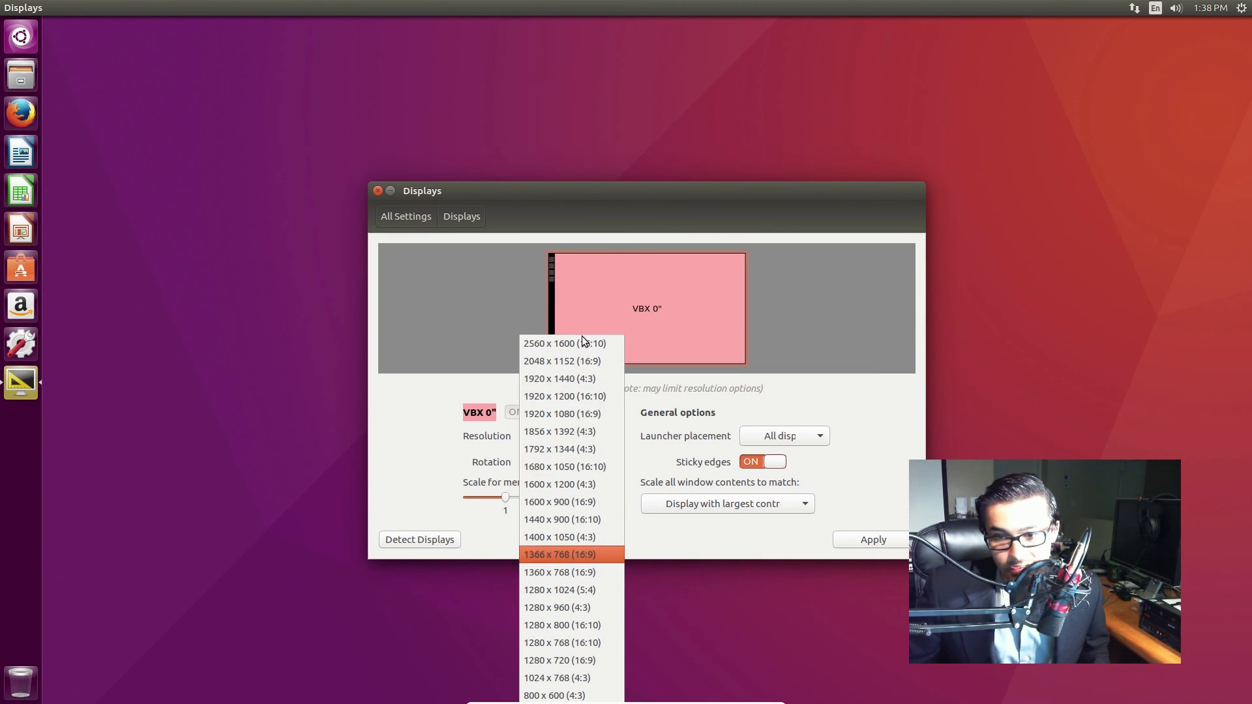
pyautogui.click(564, 414)
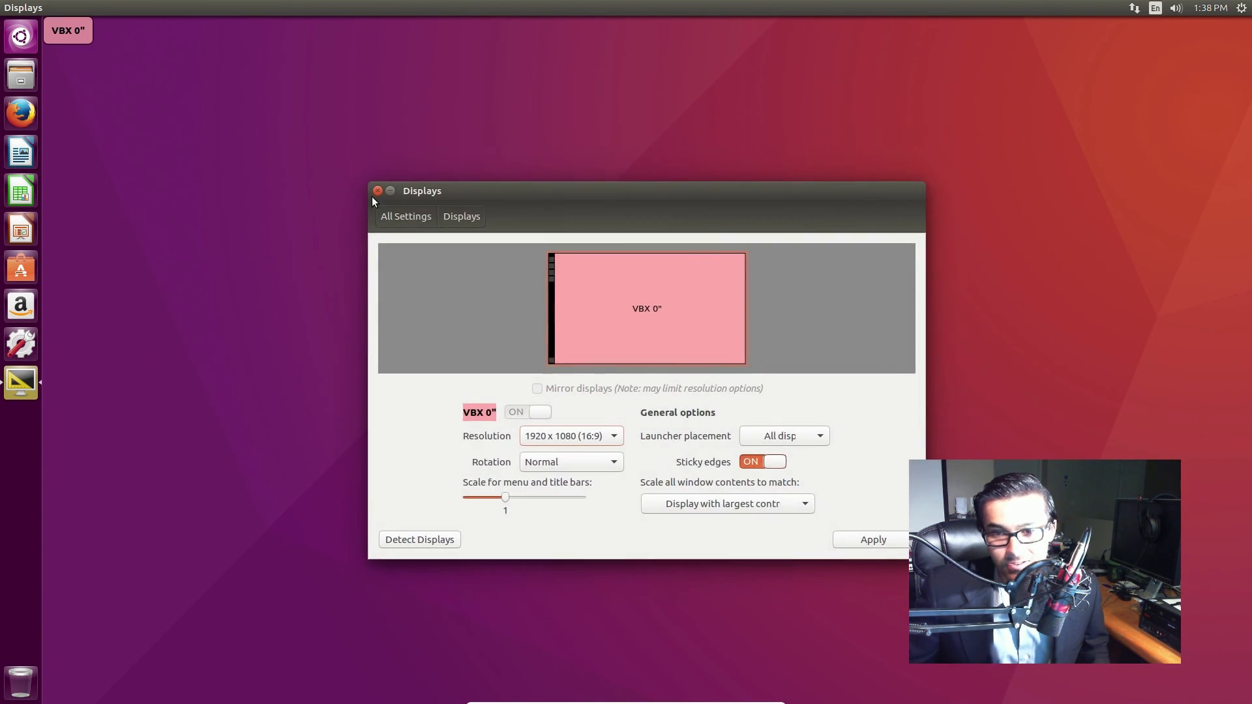
pyautogui.click(377, 189)
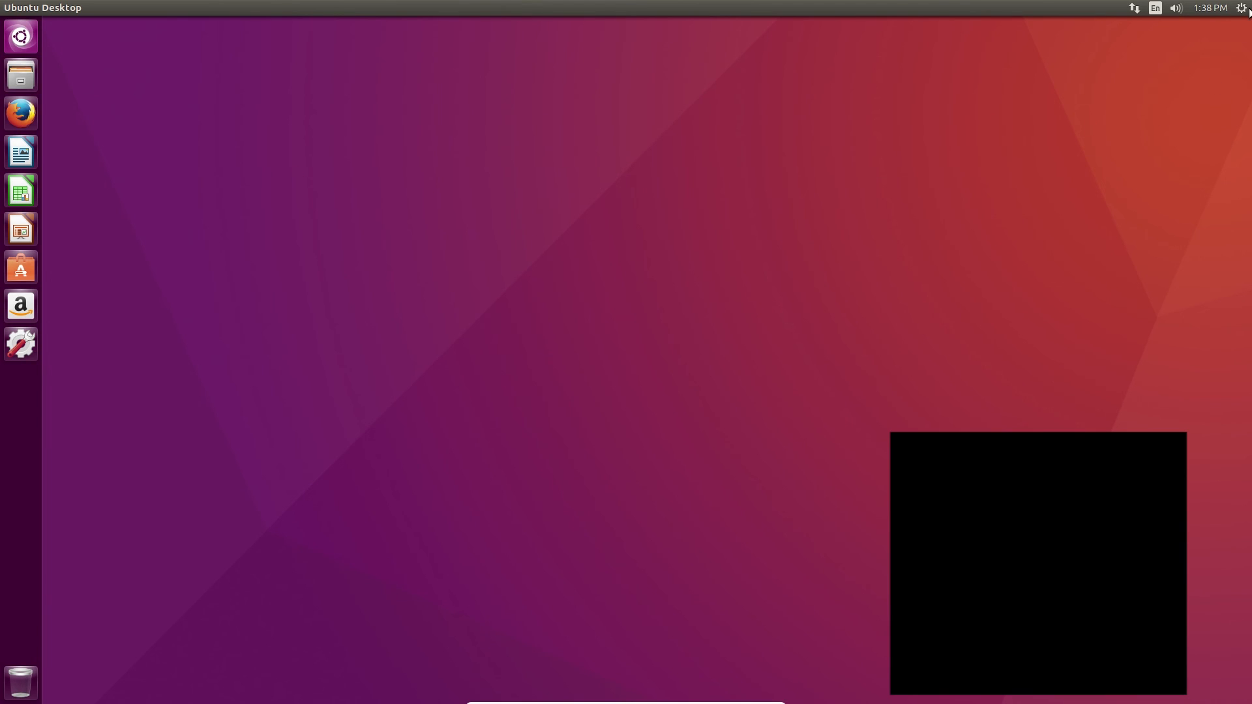
# Step: Open the top-right system menu to begin shutting down the VM
pyautogui.click(1242, 7)
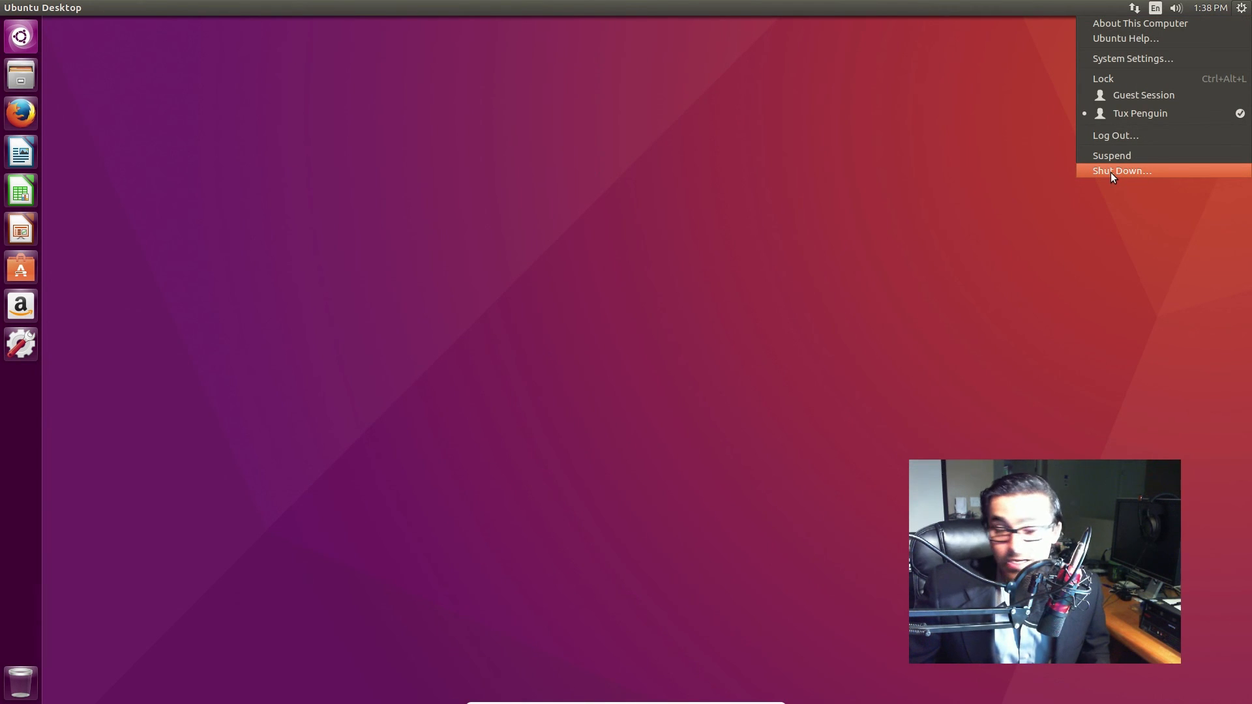